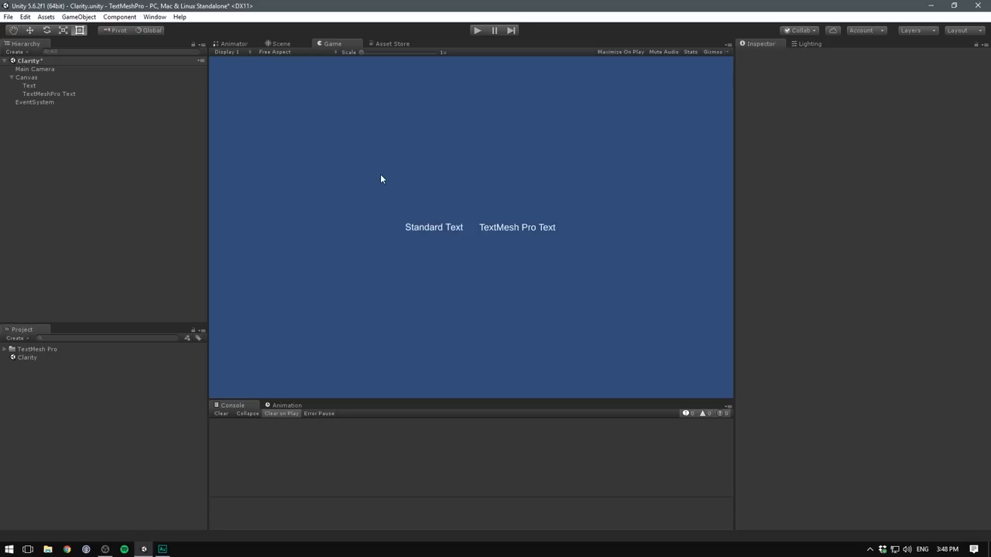
{"action": "mouse_move", "coordinate": [394, 239]}
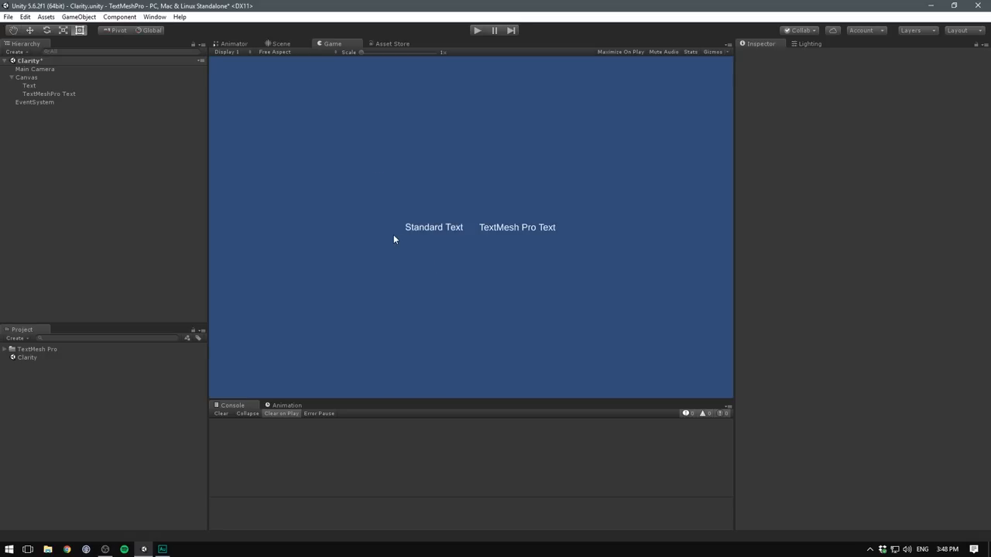
{"action": "mouse_move", "coordinate": [483, 239]}
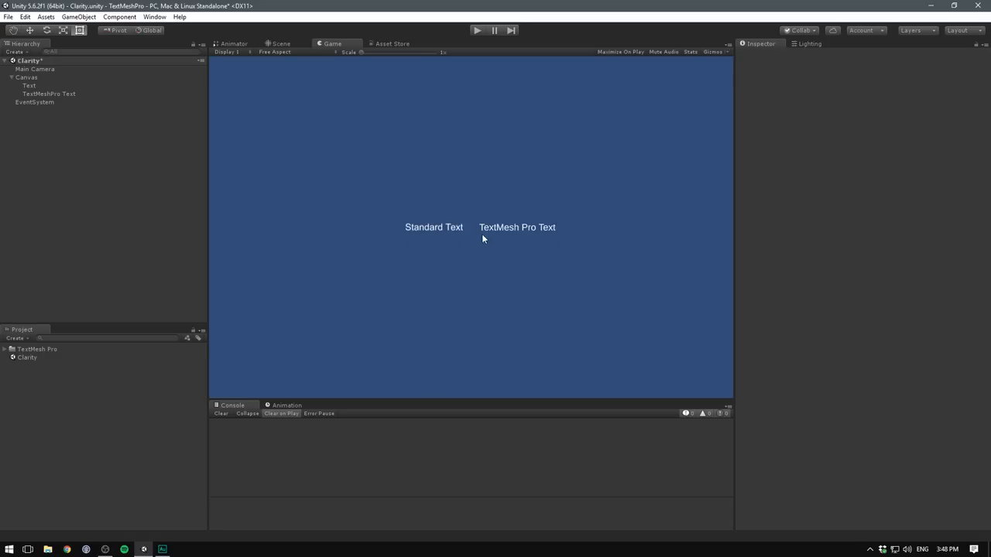
{"action": "mouse_move", "coordinate": [463, 249]}
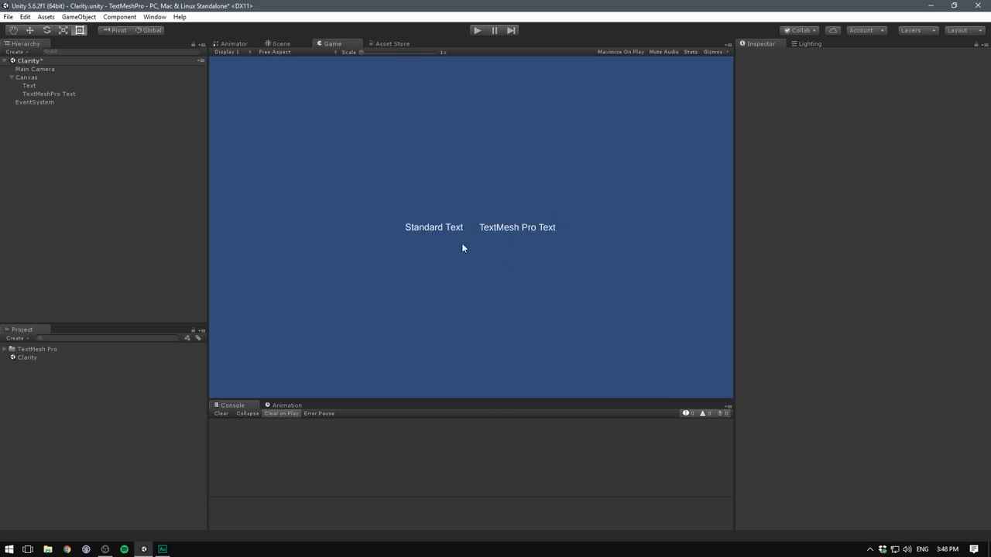
{"action": "mouse_move", "coordinate": [518, 237]}
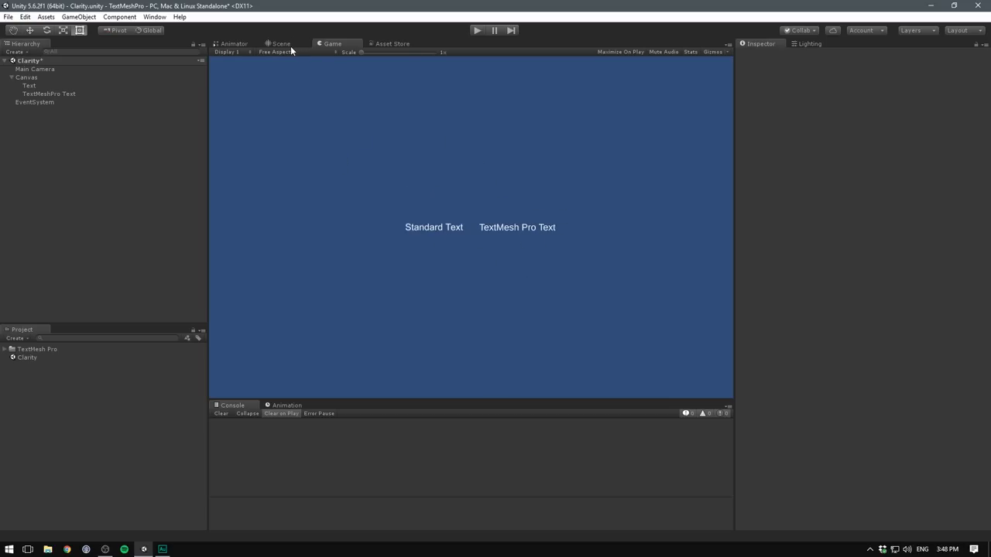
Show both texts in the Scene view and zoom in on the Standard Text's blurry edges.
{"action": "left_click", "coordinate": [280, 44]}
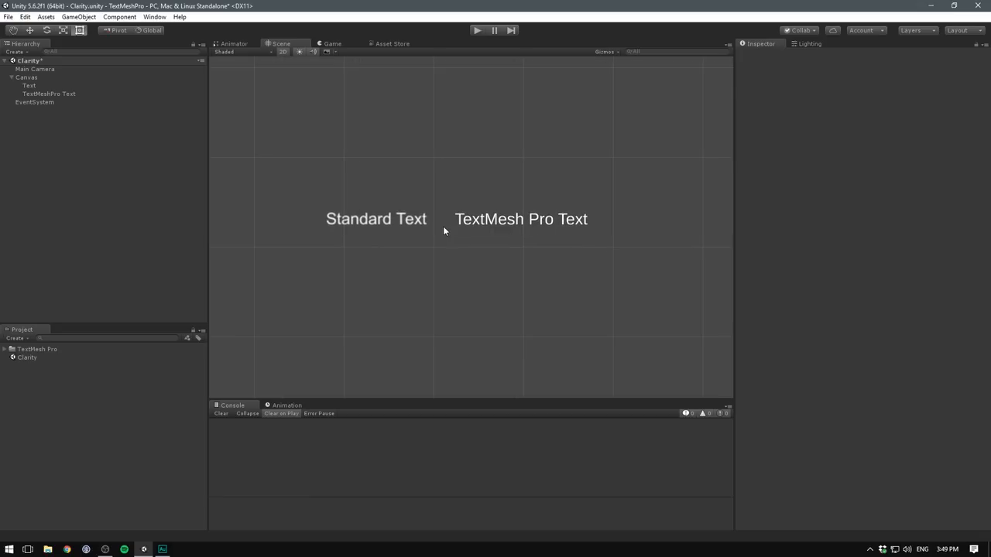
{"action": "scroll", "scroll_direction": "up", "scroll_amount": 3}
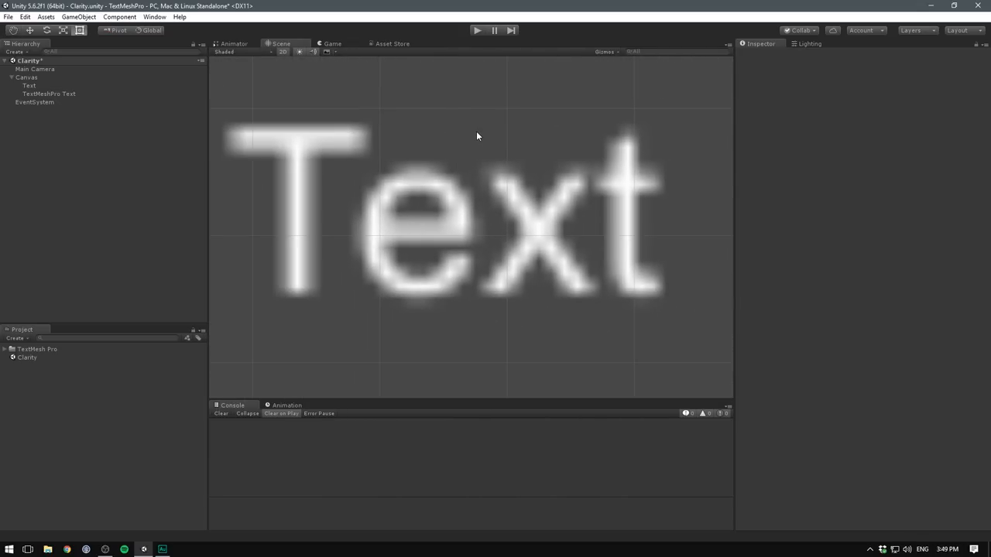
Import all TextMesh Pro package files from the Asset Store, then go back to the Scene view.
{"action": "left_click", "coordinate": [154, 16]}
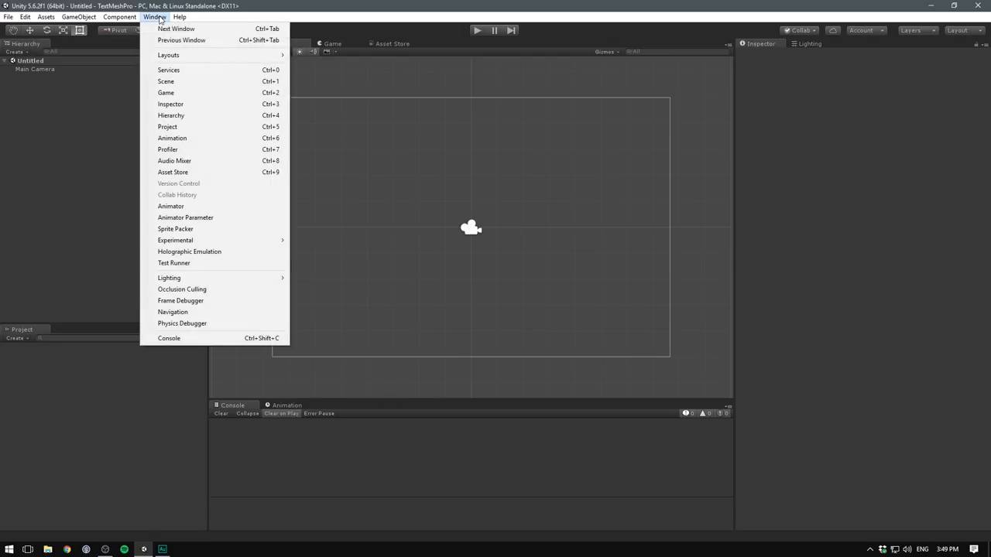
{"action": "left_click", "coordinate": [173, 172]}
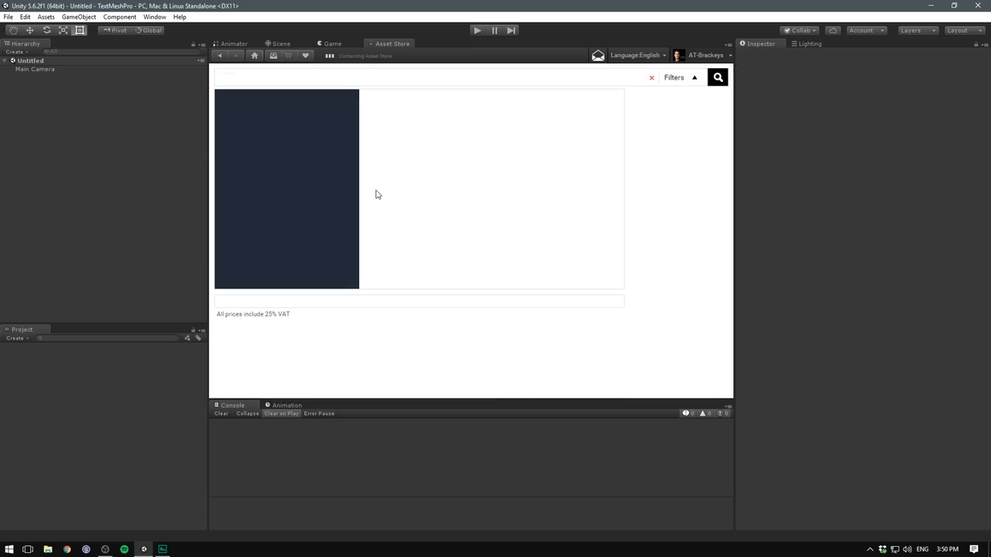
{"action": "left_click", "coordinate": [247, 179]}
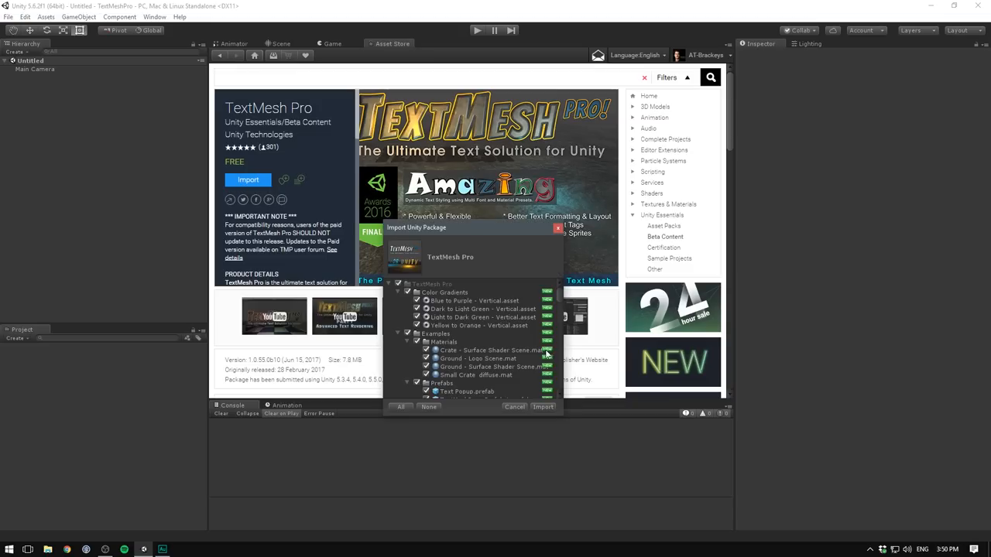
{"action": "left_click", "coordinate": [514, 406]}
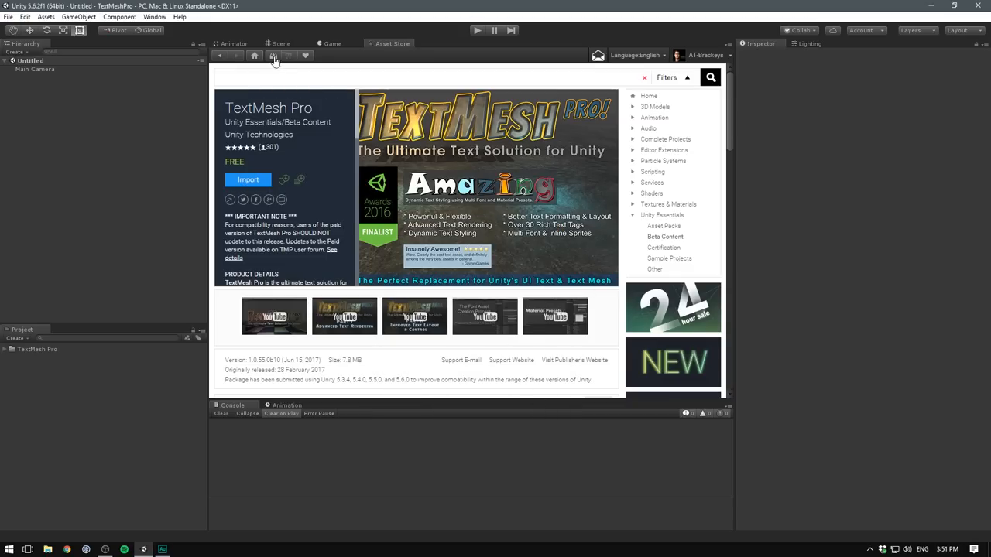
{"action": "left_click", "coordinate": [280, 43]}
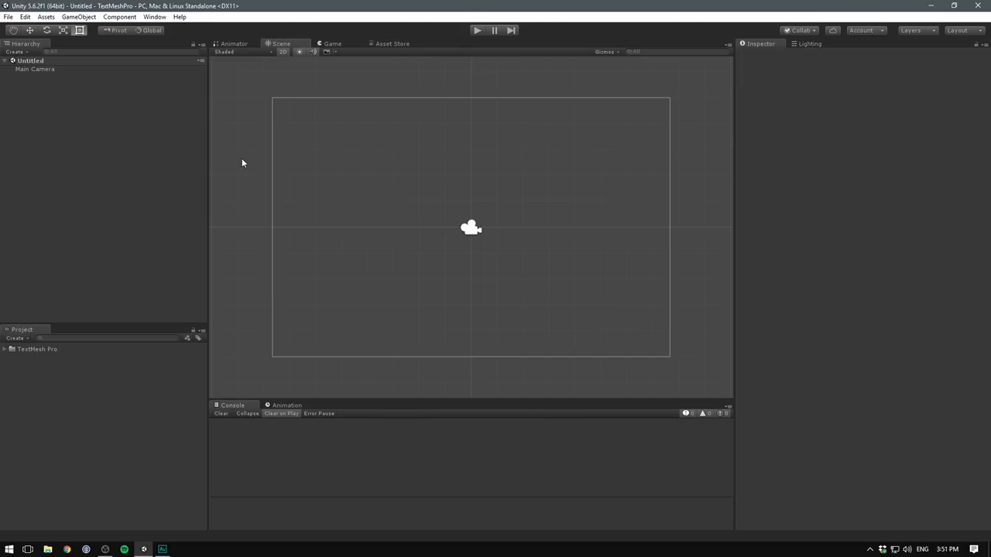
{"action": "mouse_move", "coordinate": [229, 165]}
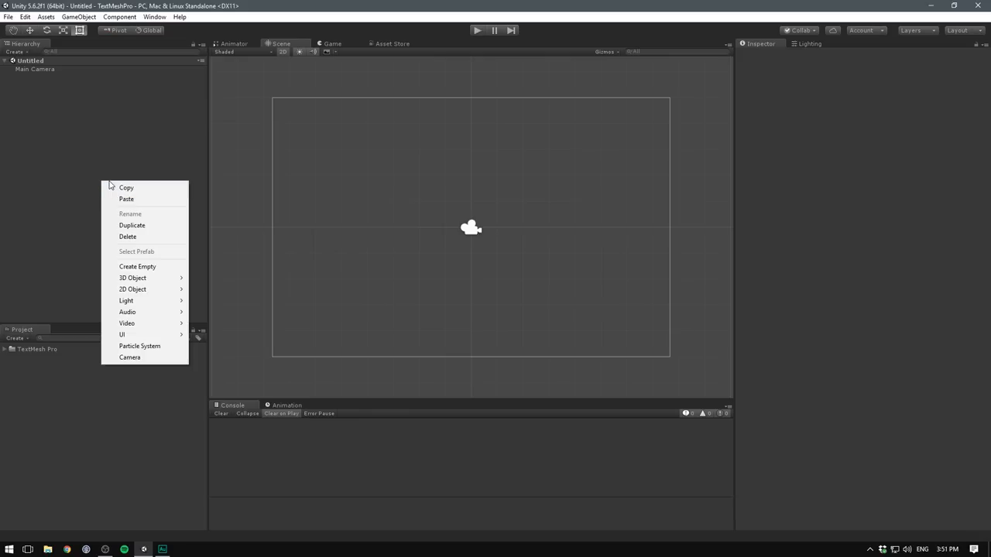
{"action": "mouse_move", "coordinate": [122, 334]}
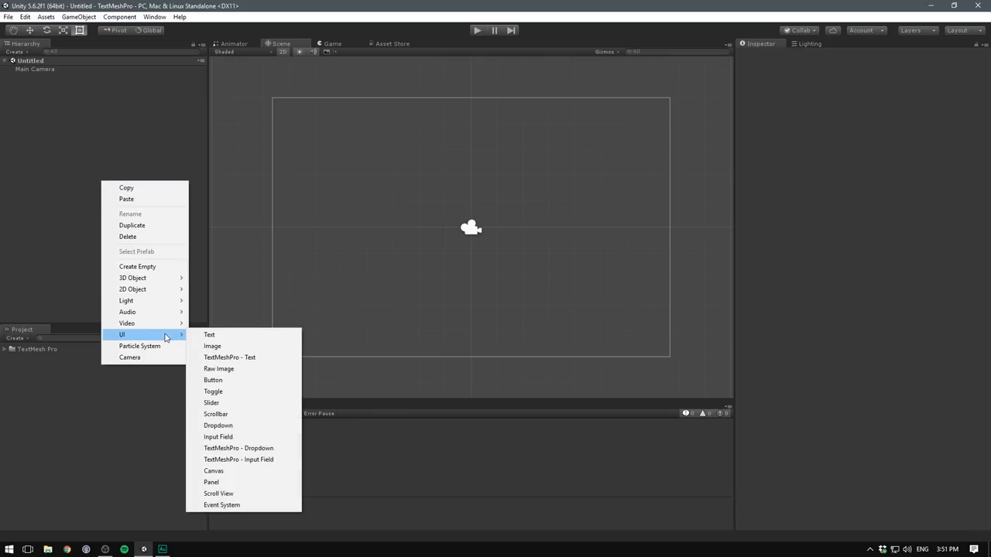
{"action": "mouse_move", "coordinate": [268, 357]}
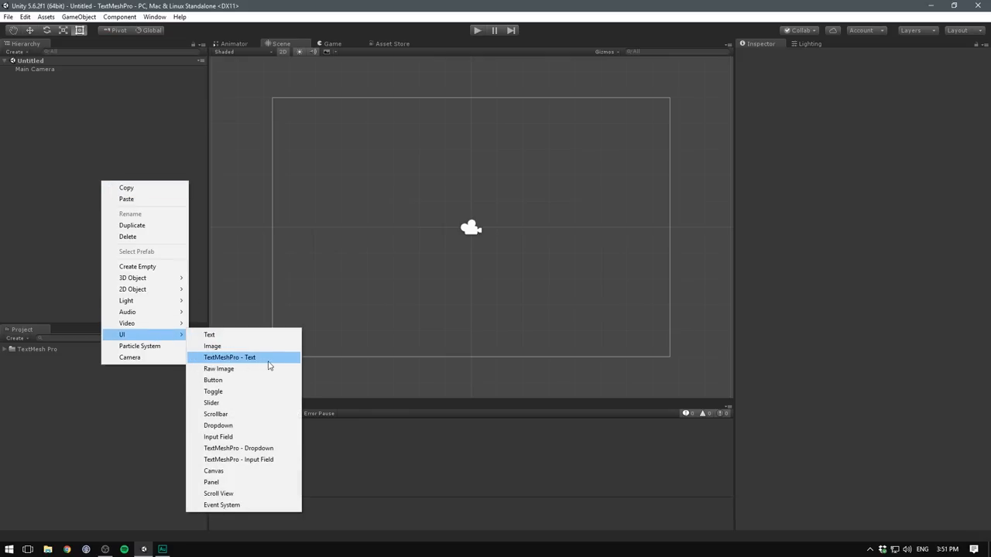
Create a TextMeshPro Text object reading 'Sample Text' with centre alignment.
{"action": "left_click", "coordinate": [229, 356]}
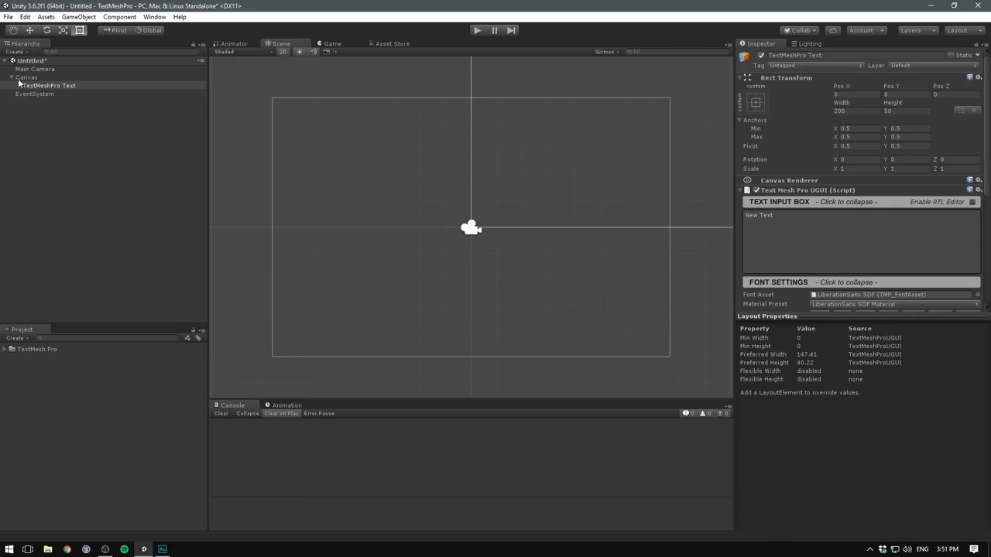
{"action": "left_click", "coordinate": [46, 85]}
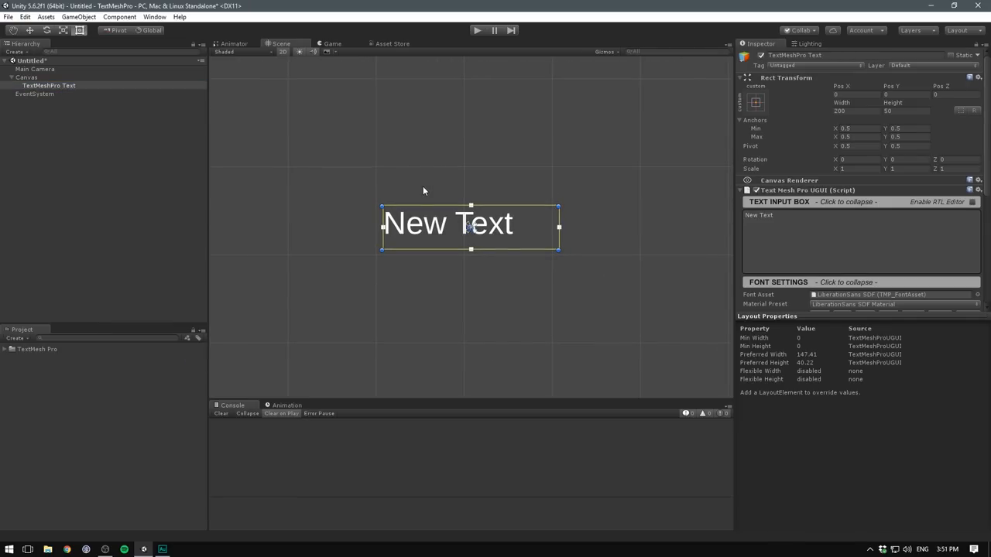
{"action": "left_click", "coordinate": [778, 282]}
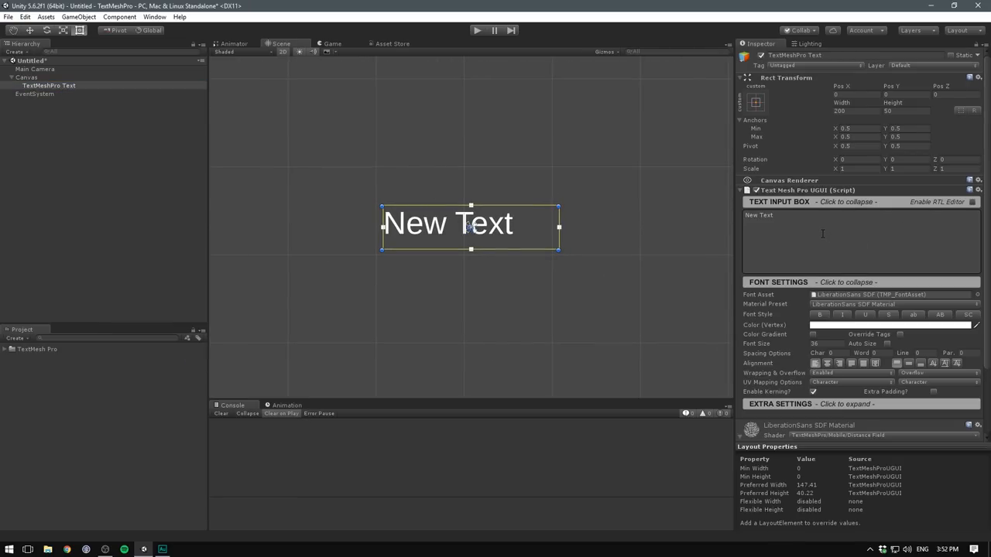
{"action": "type", "text": "Sample Te"}
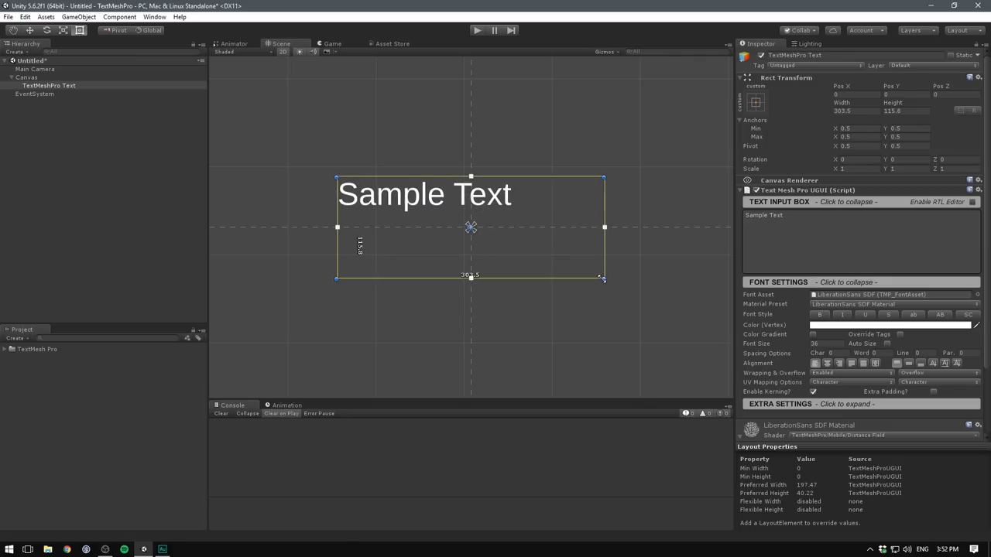
{"action": "left_click", "coordinate": [851, 364]}
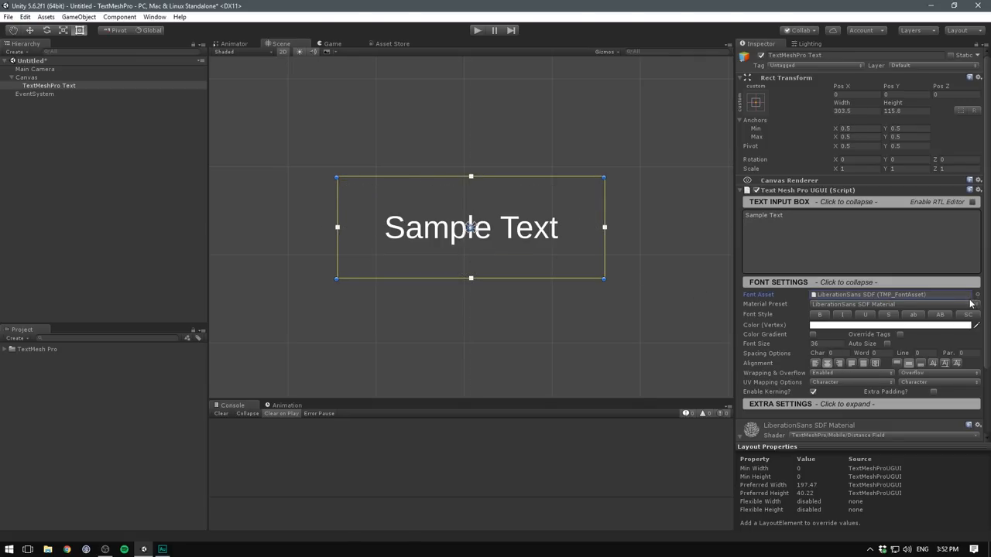
{"action": "left_click", "coordinate": [976, 294]}
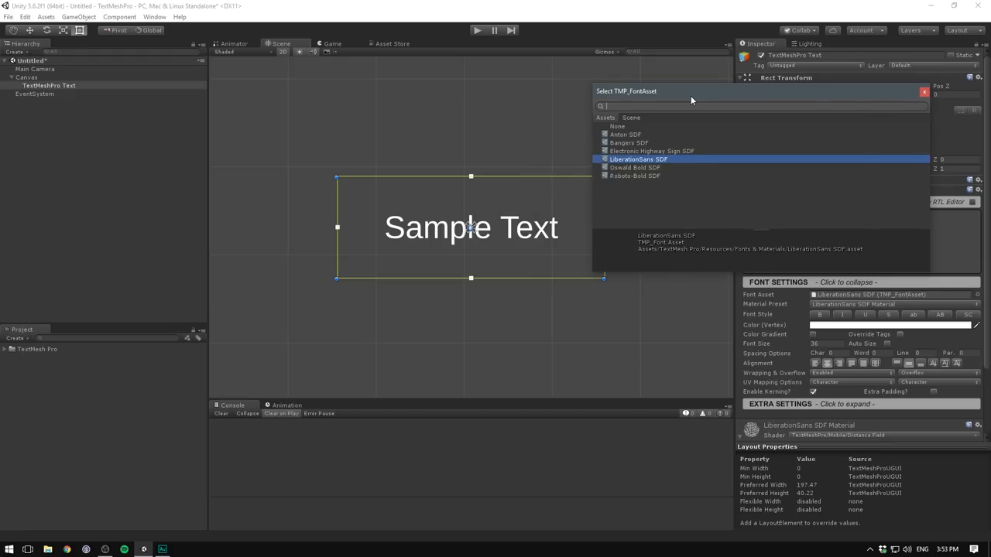
{"action": "left_click", "coordinate": [637, 158]}
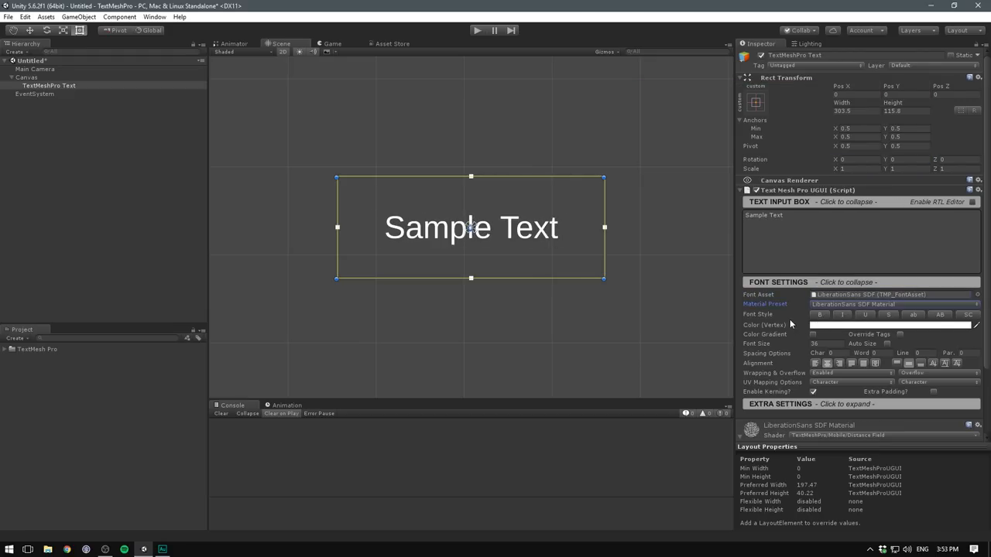
{"action": "left_click", "coordinate": [890, 303]}
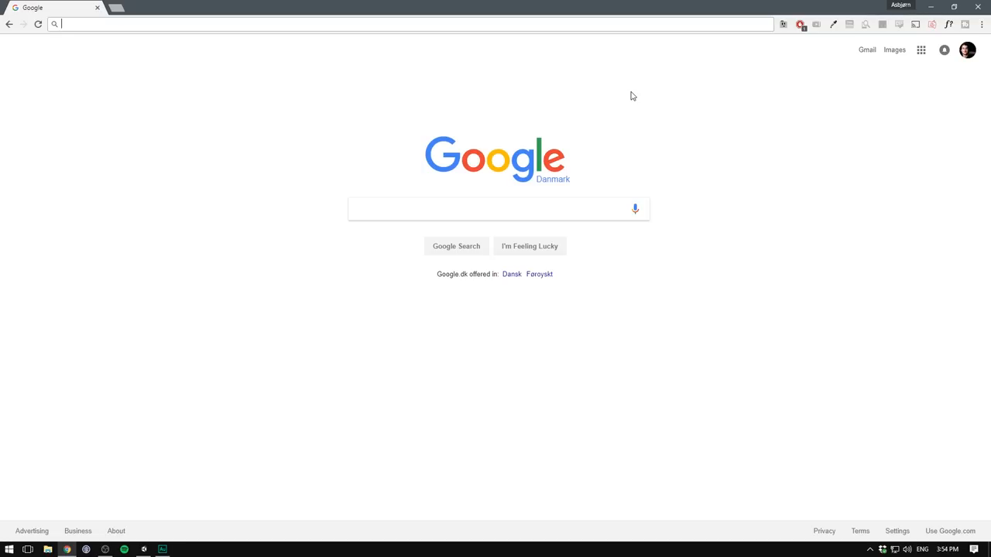
Download the Roboto font family from Google Fonts.
{"action": "type", "text": "roboto&oq=roboto&aqs=chrome..69i57j0l5.9136j0j4&sourceid=chrome&ie=UTF-8"}
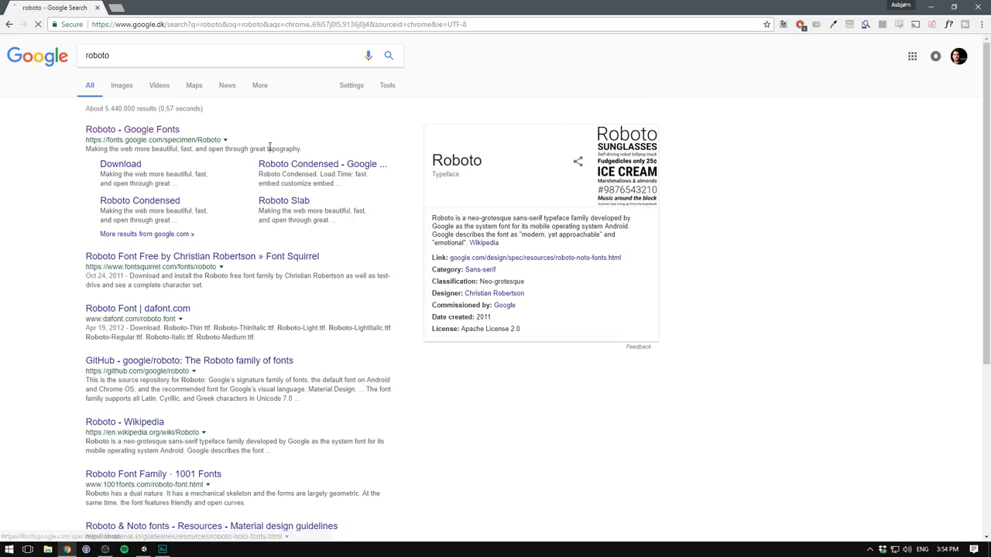
{"action": "left_click", "coordinate": [132, 129]}
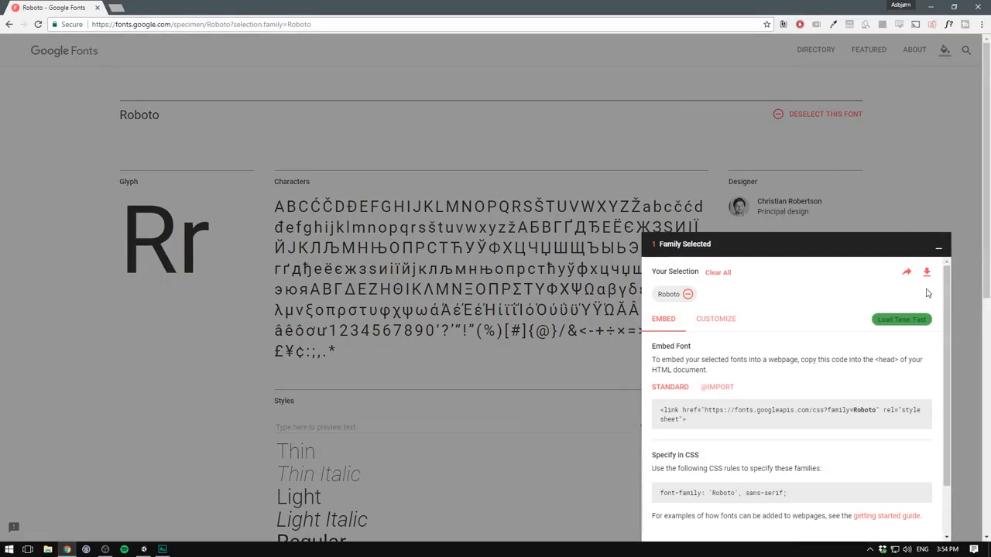
{"action": "left_click", "coordinate": [925, 272]}
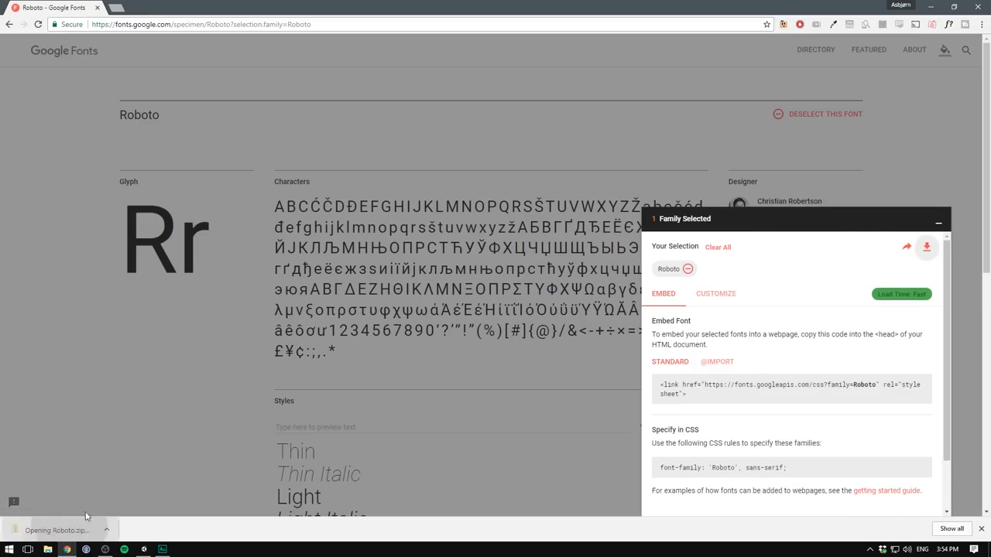
Extract Roboto.zip into a Roboto folder in Downloads.
{"action": "right_click", "coordinate": [189, 128]}
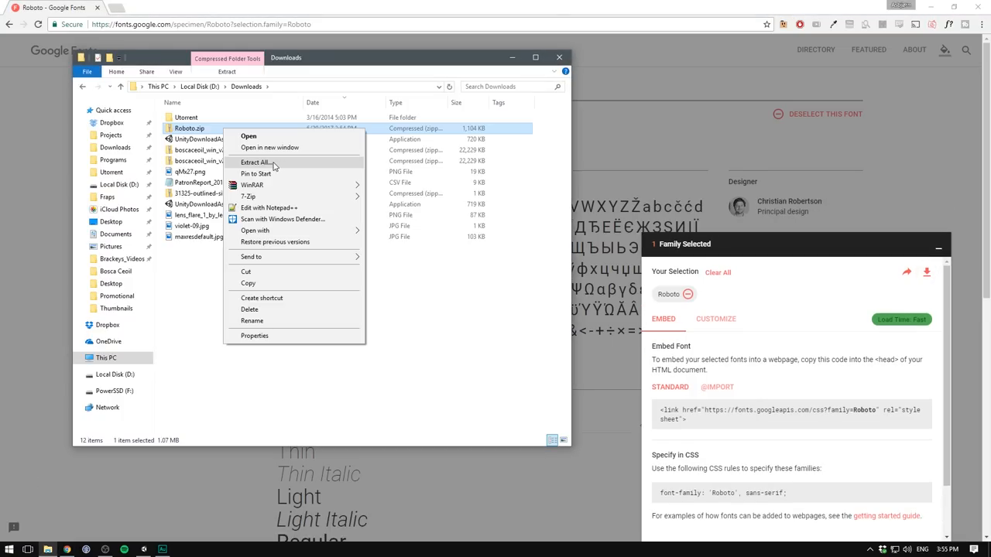
{"action": "left_click", "coordinate": [255, 161]}
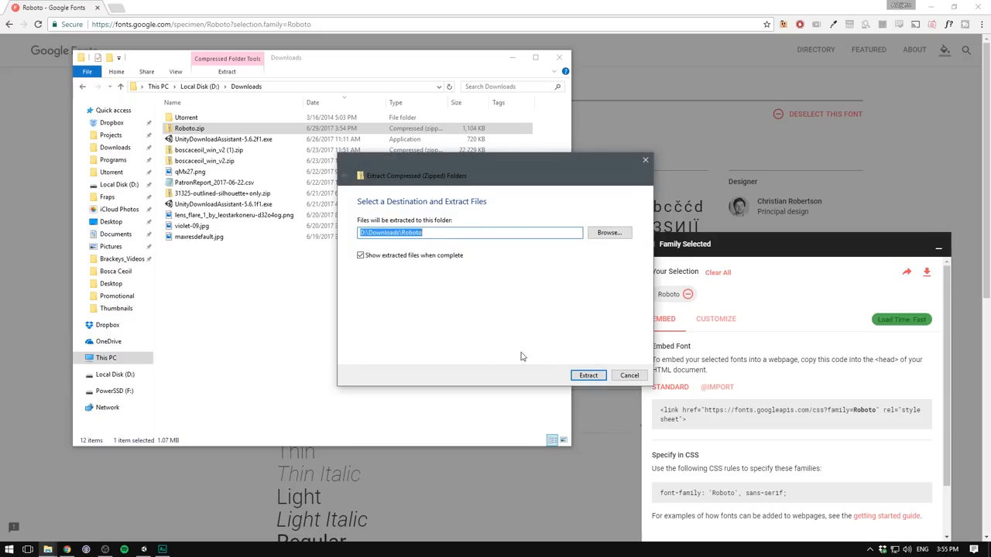
{"action": "left_click", "coordinate": [588, 375]}
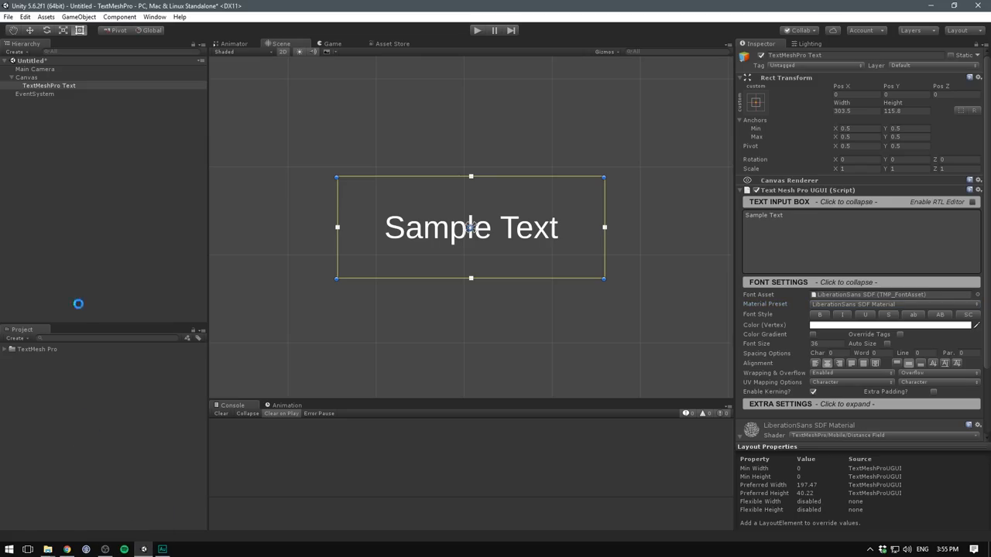
Select the imported Roboto-Regular font and open the Window menu's TextMeshPro tools.
{"action": "left_click", "coordinate": [38, 357]}
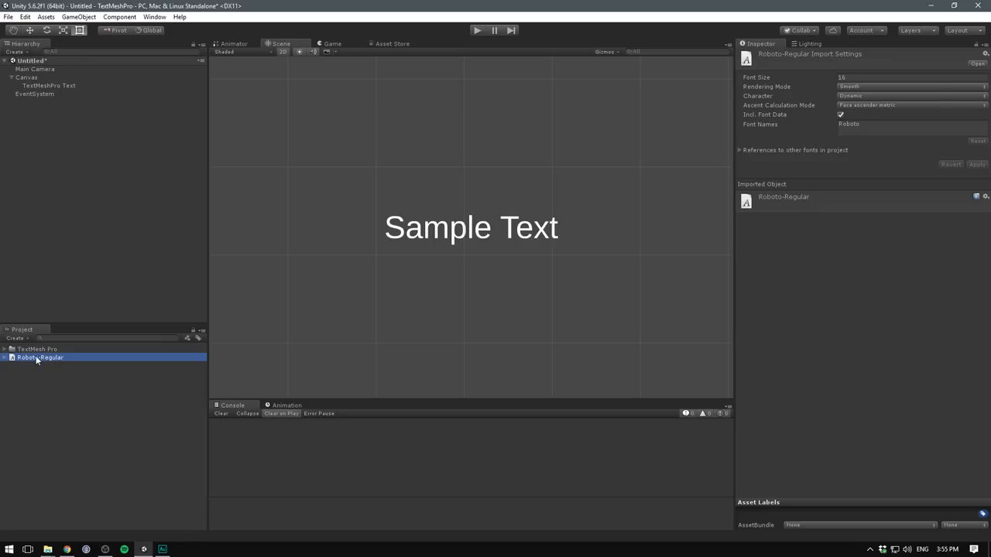
{"action": "mouse_move", "coordinate": [463, 231]}
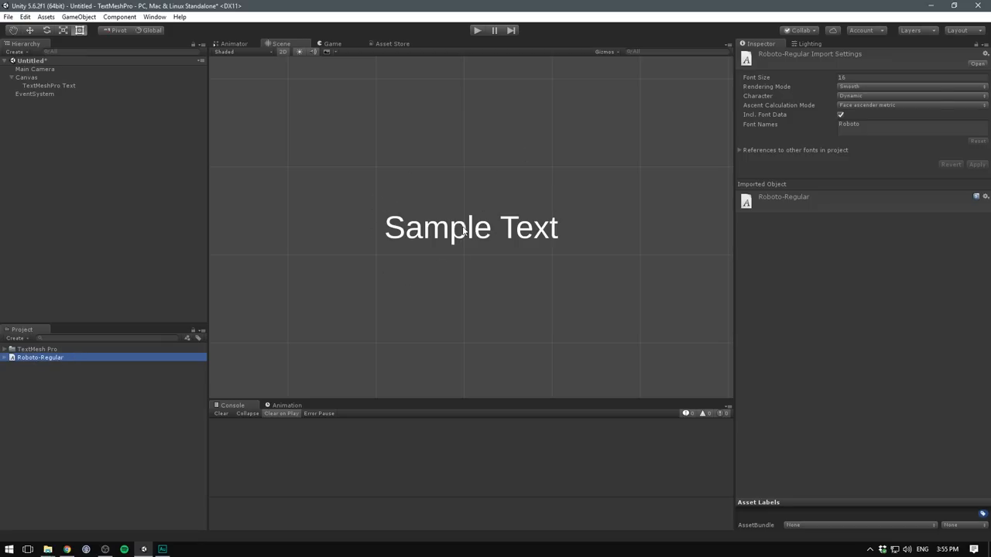
{"action": "mouse_move", "coordinate": [463, 219]}
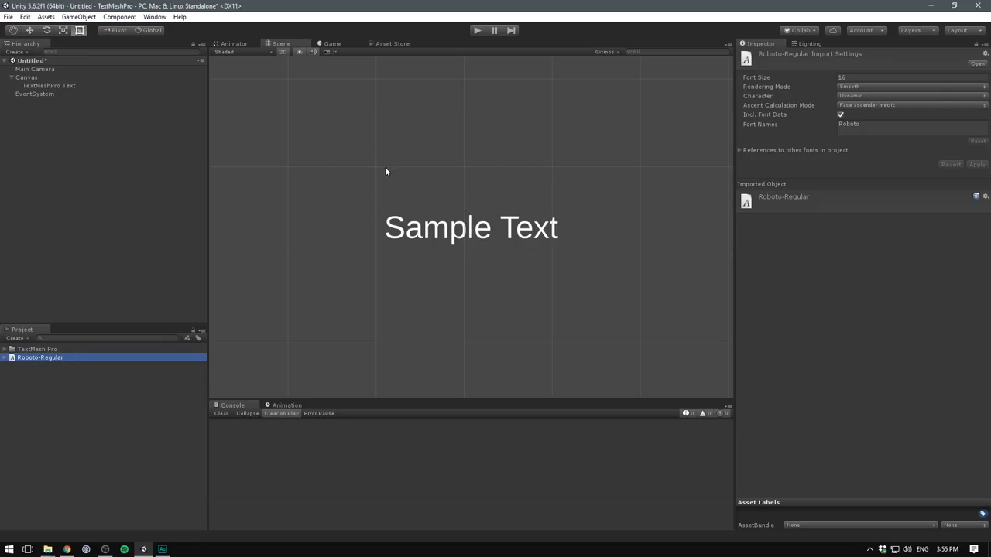
{"action": "left_click", "coordinate": [154, 16]}
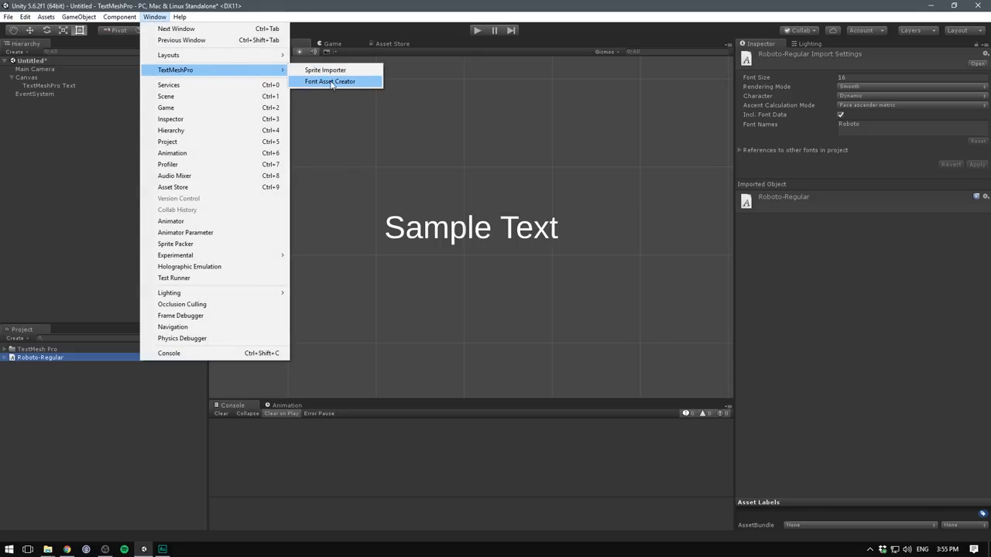
Generate a distance-field font atlas from Roboto-Regular in the Font Asset Creator.
{"action": "left_click", "coordinate": [330, 81]}
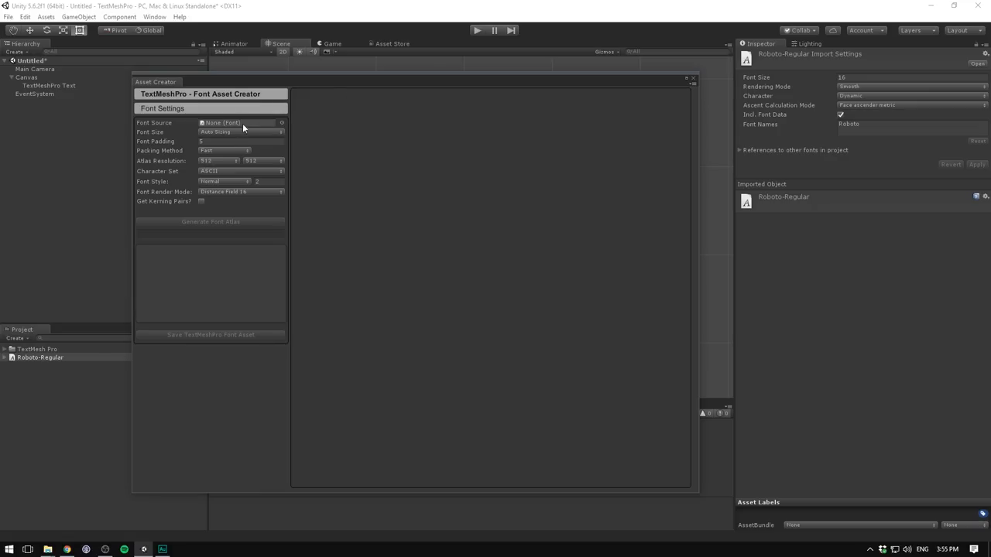
{"action": "mouse_move", "coordinate": [65, 357]}
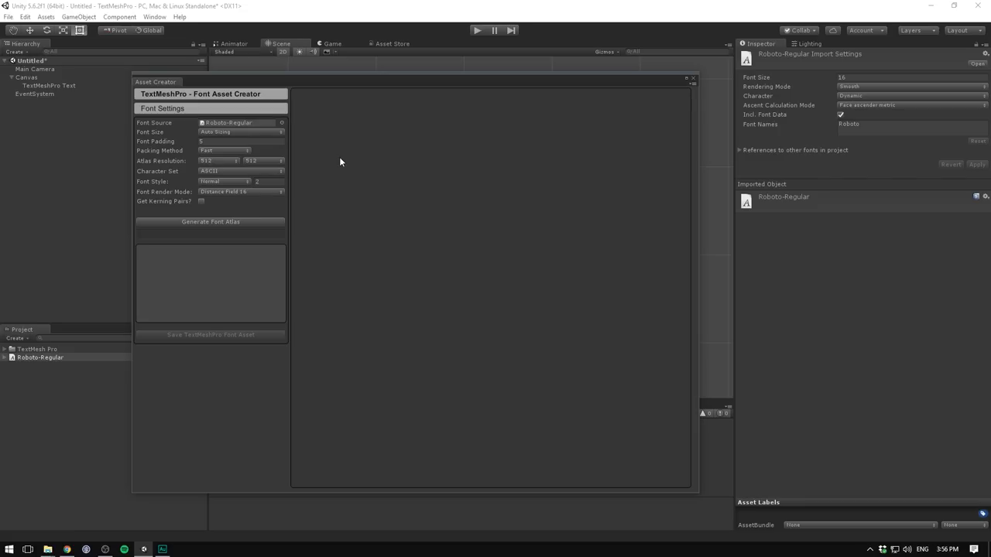
{"action": "mouse_move", "coordinate": [205, 216]}
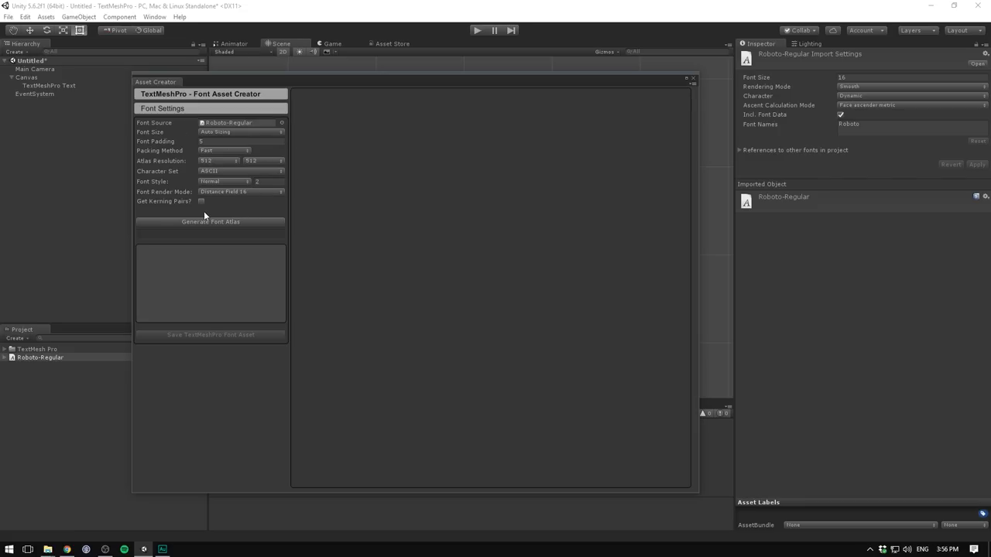
{"action": "left_click", "coordinate": [211, 222]}
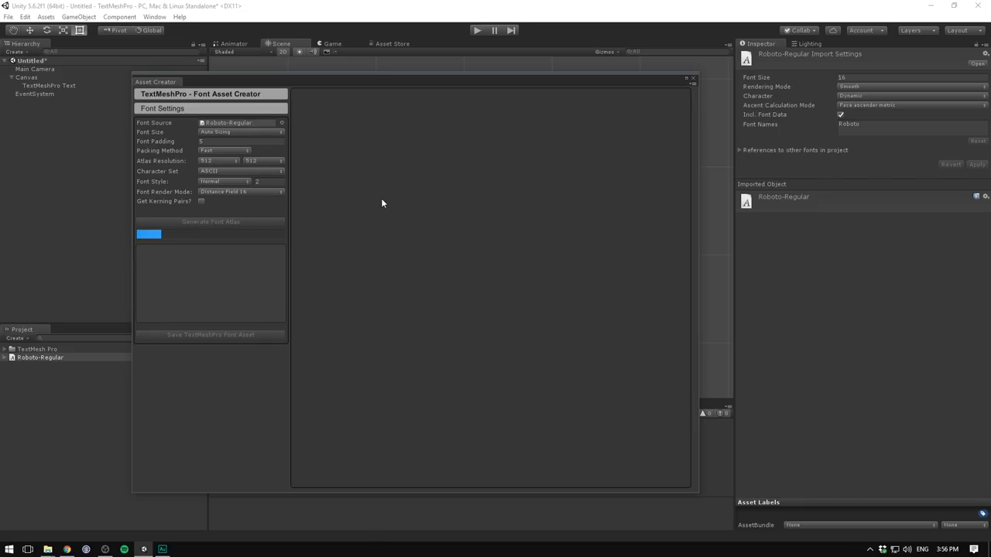
{"action": "left_click", "coordinate": [211, 222]}
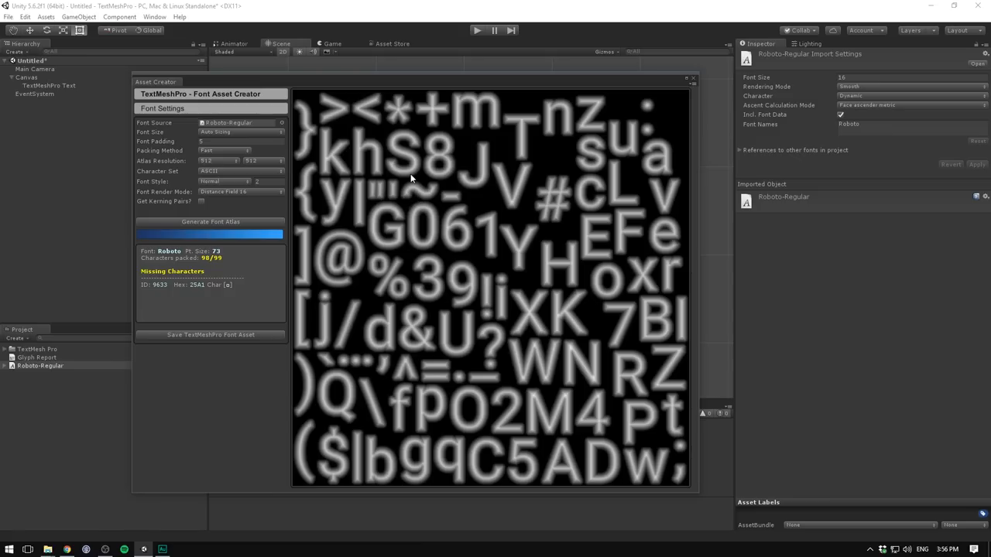
{"action": "mouse_move", "coordinate": [256, 339]}
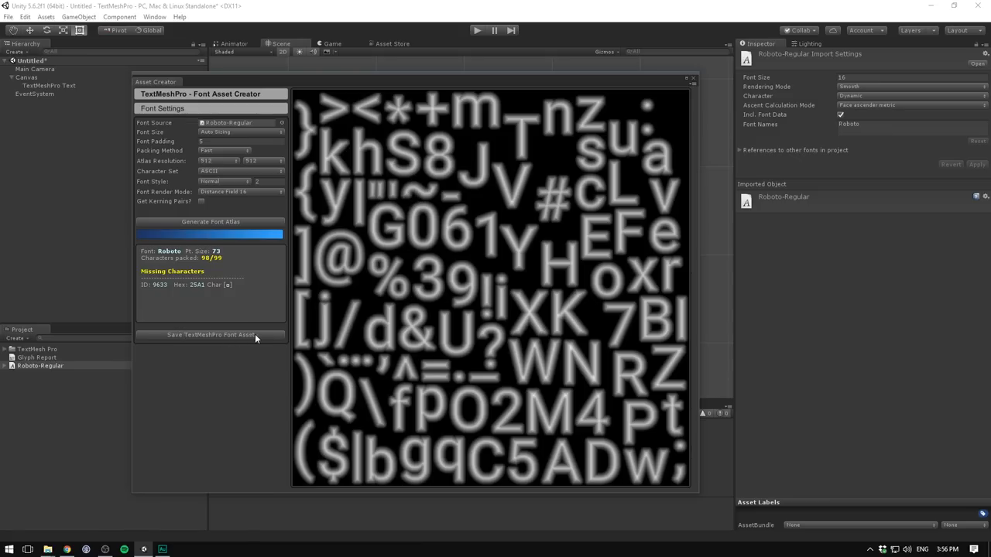
Save the generated atlas as the font asset Roboto.asset.
{"action": "left_click", "coordinate": [210, 335]}
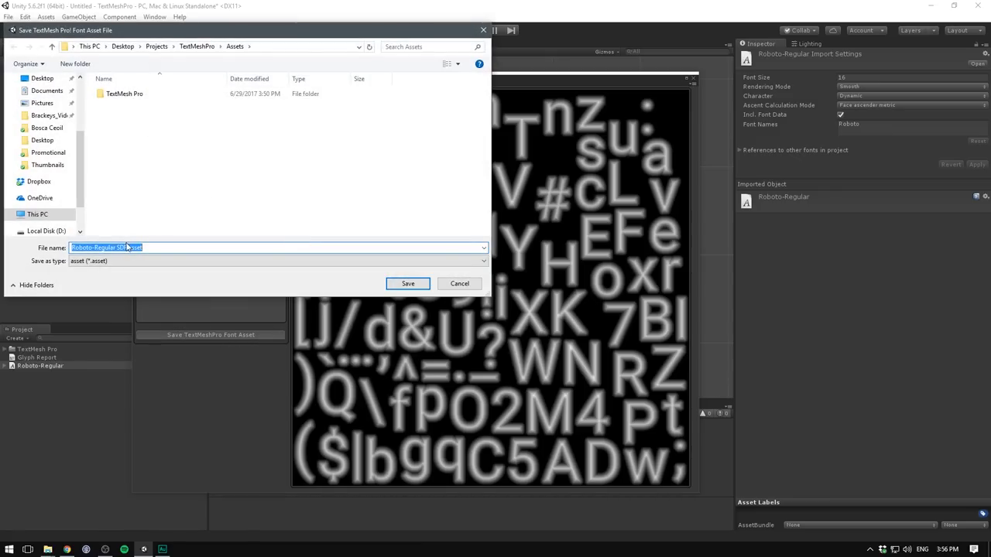
{"action": "left_click", "coordinate": [186, 261]}
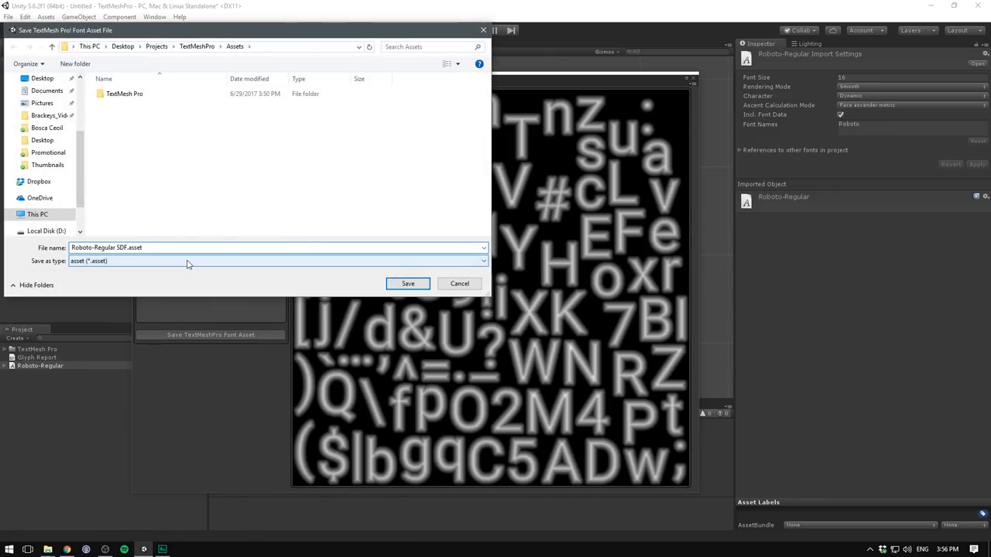
{"action": "type", "text": "Roboto.asset"}
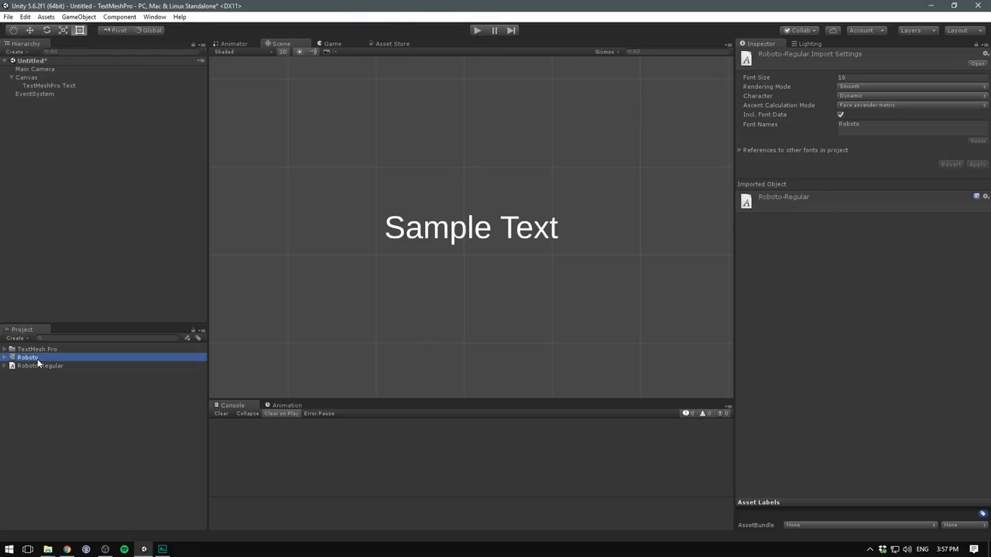
Inspect the Roboto font asset and select Sample Text to assign it as the font.
{"action": "left_click", "coordinate": [28, 357]}
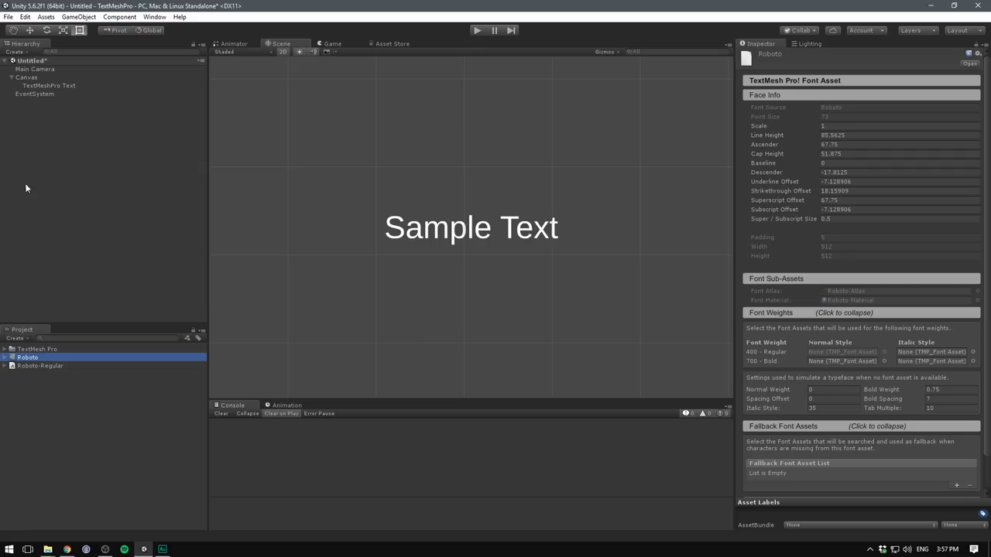
{"action": "left_click", "coordinate": [47, 85]}
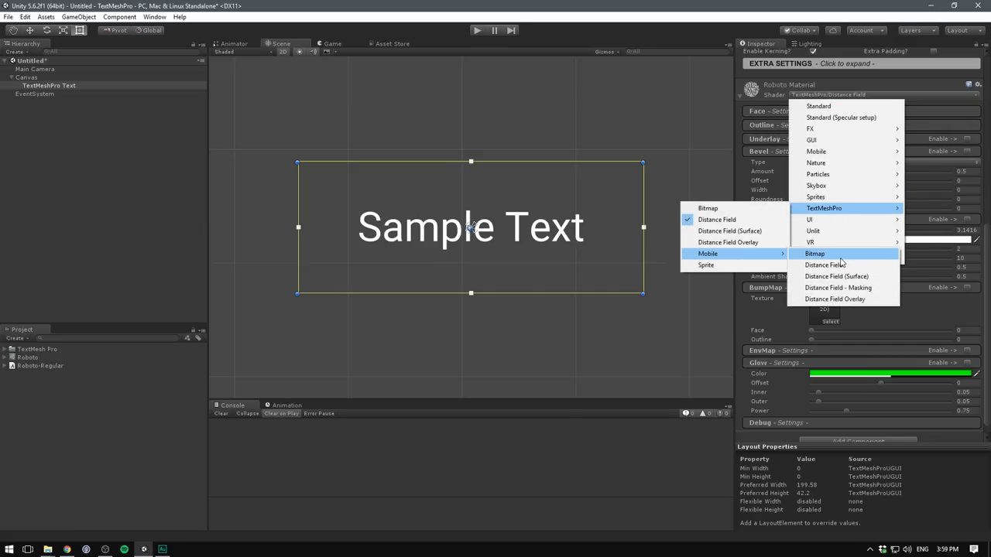
Set the Roboto material's shader to TextMeshPro > Mobile > Distance Field.
{"action": "left_click", "coordinate": [825, 265]}
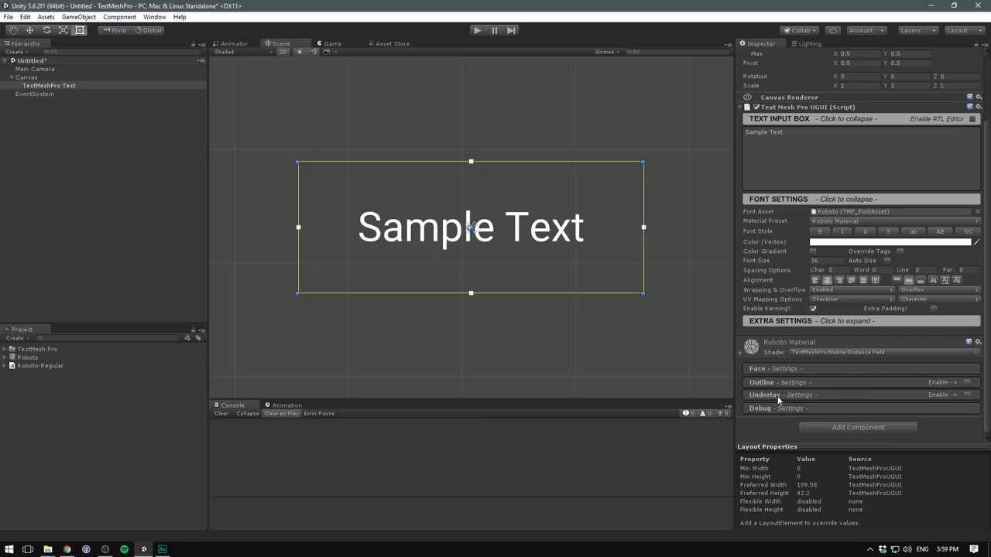
Enable Underlay with offset X 0.94, Y -1 and raised softness.
{"action": "left_click", "coordinate": [764, 394]}
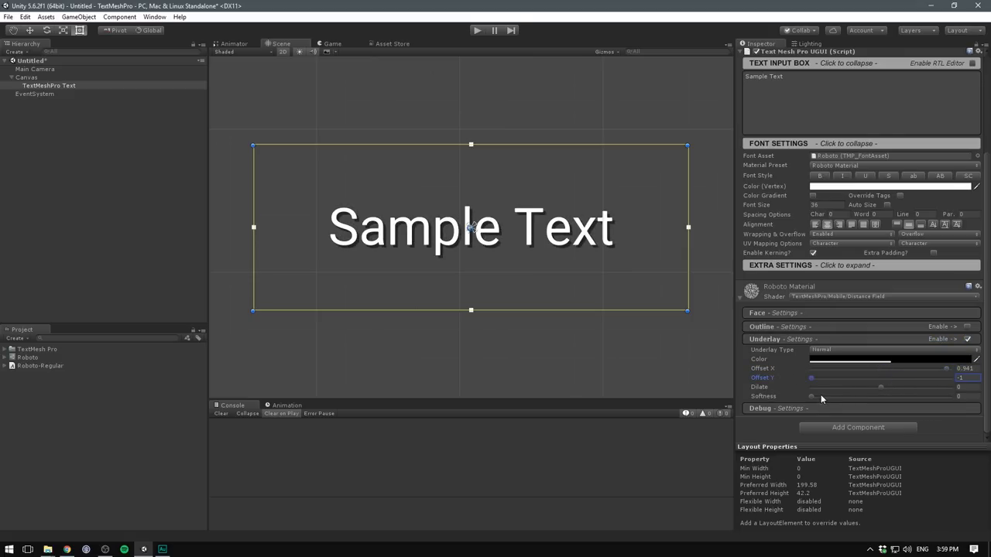
{"action": "left_click", "coordinate": [332, 43]}
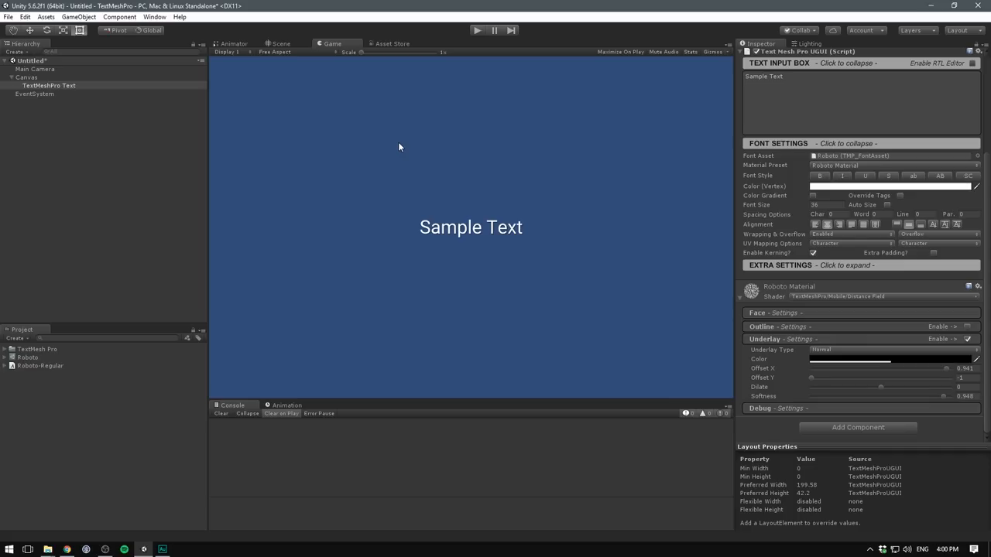
Preview the text in Game view and browse the TextMesh Pro Examples scenes list.
{"action": "left_click", "coordinate": [47, 85]}
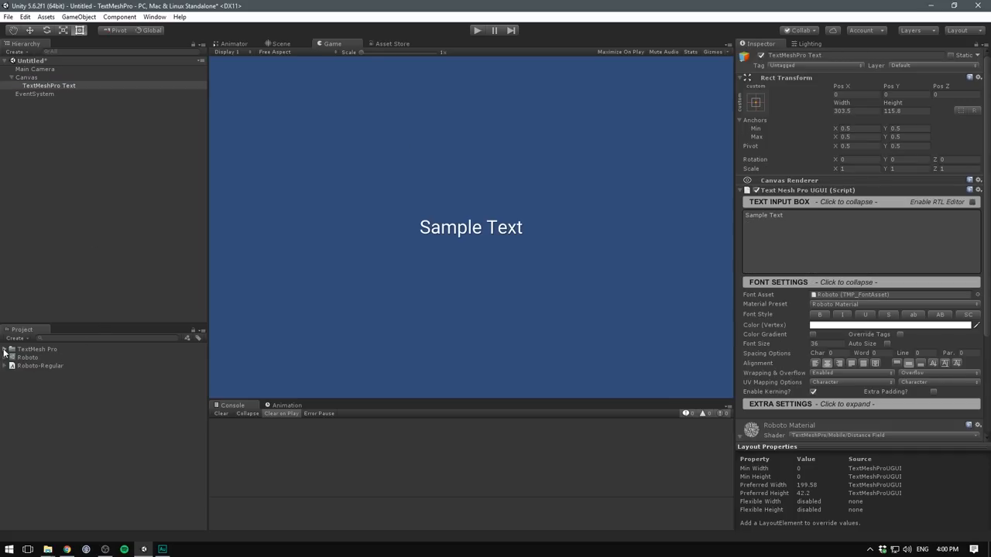
{"action": "left_click", "coordinate": [5, 349]}
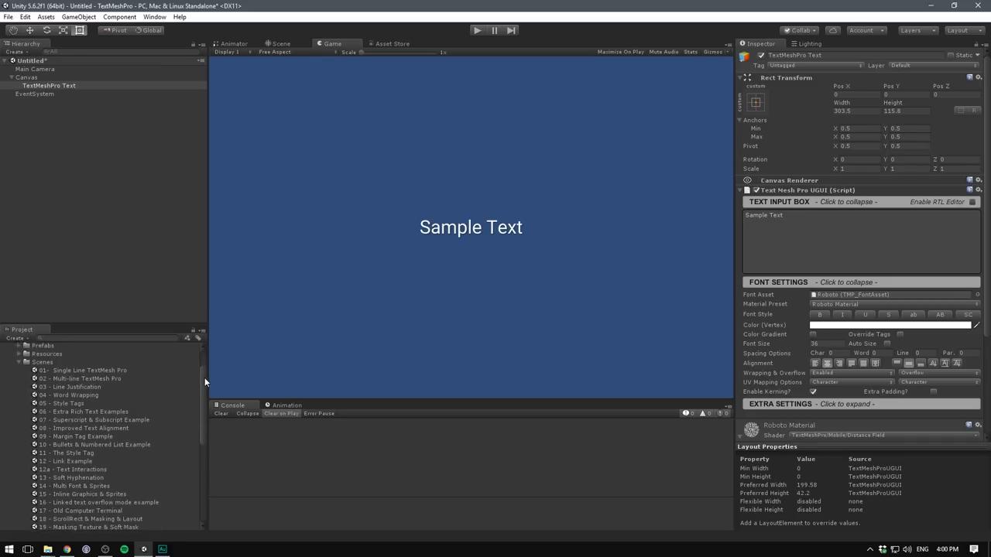
{"action": "scroll", "scroll_direction": "down", "scroll_amount": 3}
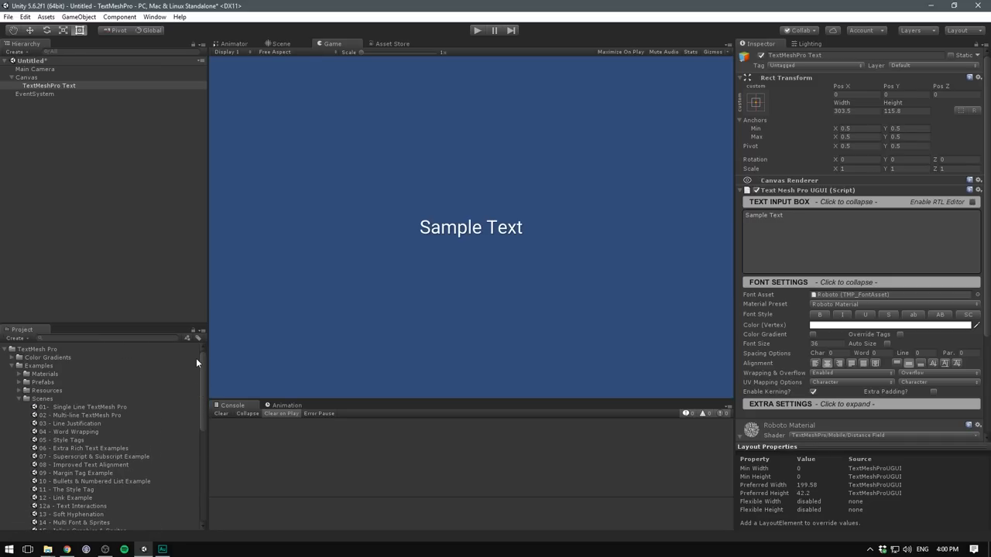
{"action": "scroll", "scroll_direction": "down", "scroll_amount": 3}
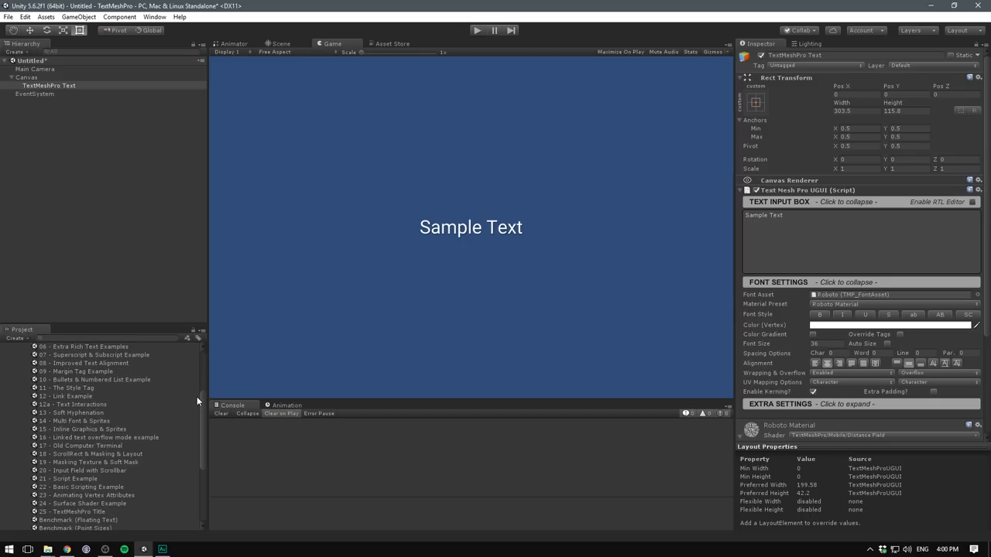
{"action": "scroll", "scroll_direction": "down", "scroll_amount": 3}
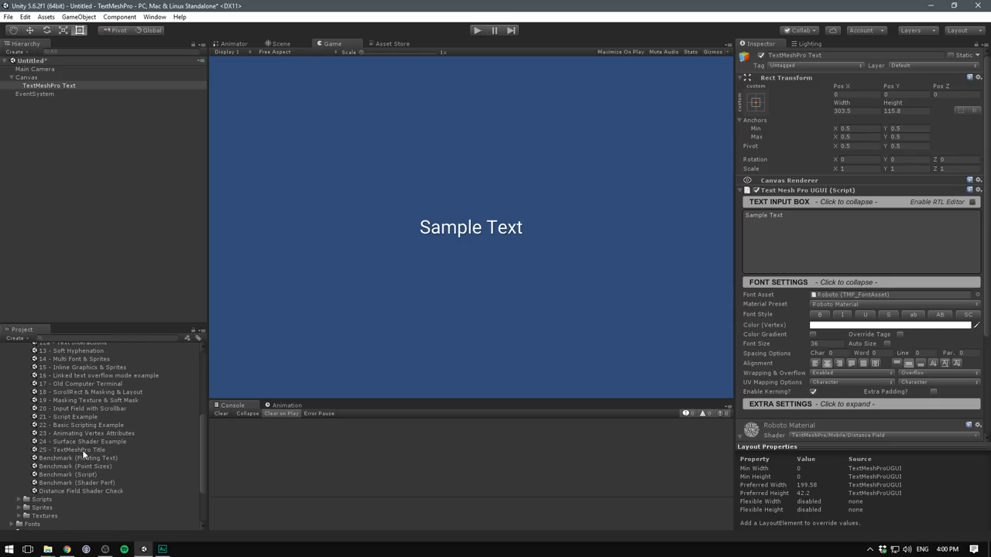
Open the '25 - TextMeshPro Title' scene without saving, then inspect a blue point light.
{"action": "double_click", "coordinate": [74, 450]}
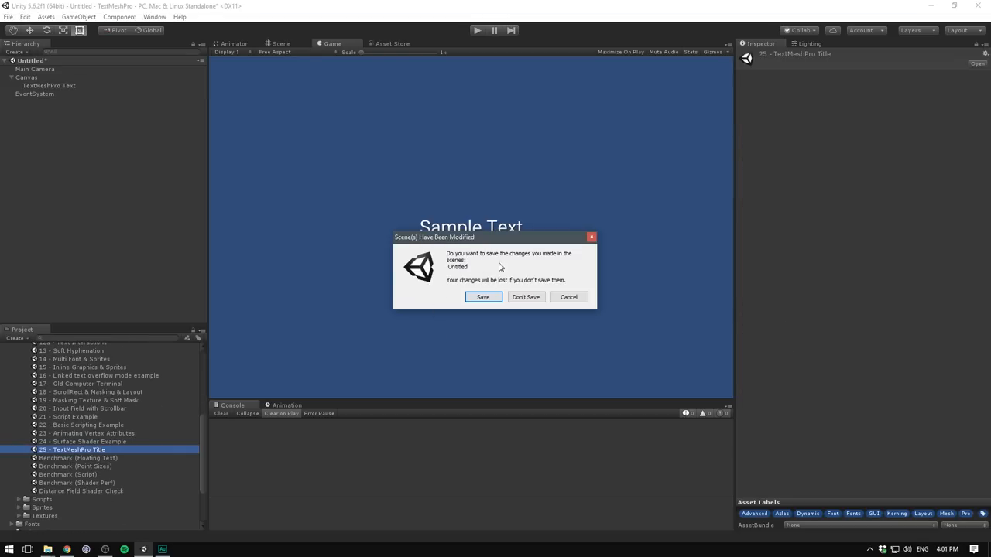
{"action": "left_click", "coordinate": [525, 297]}
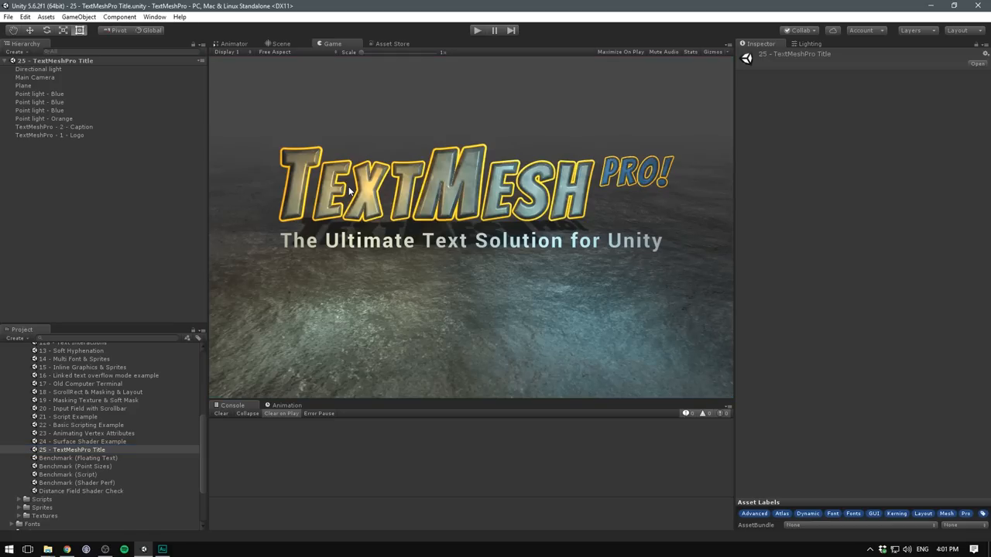
{"action": "left_click", "coordinate": [40, 101]}
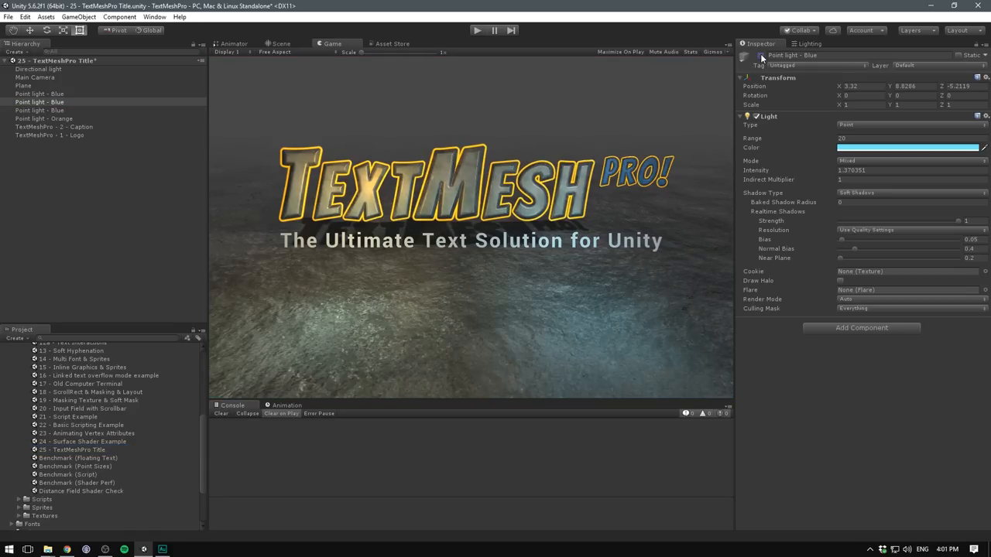
{"action": "left_click", "coordinate": [62, 135]}
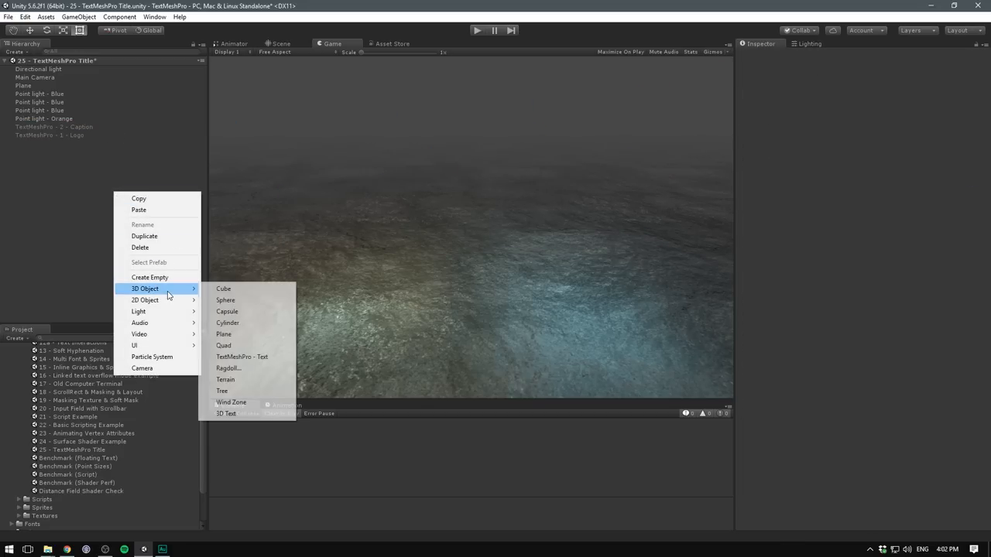
{"action": "mouse_move", "coordinate": [242, 357]}
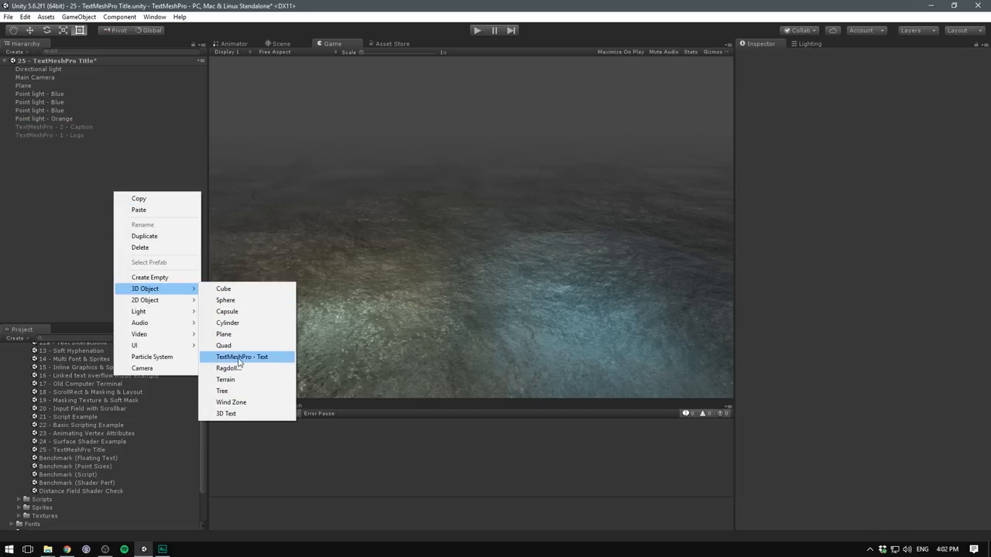
Add a new 3D TextMeshPro - Text object reading 'Sample text'.
{"action": "left_click", "coordinate": [242, 357]}
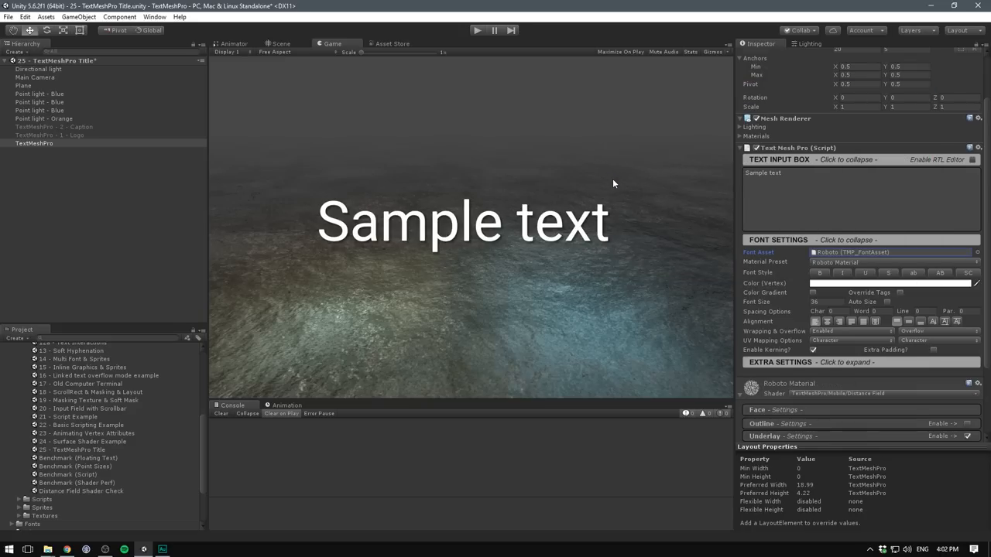
{"action": "mouse_move", "coordinate": [642, 211]}
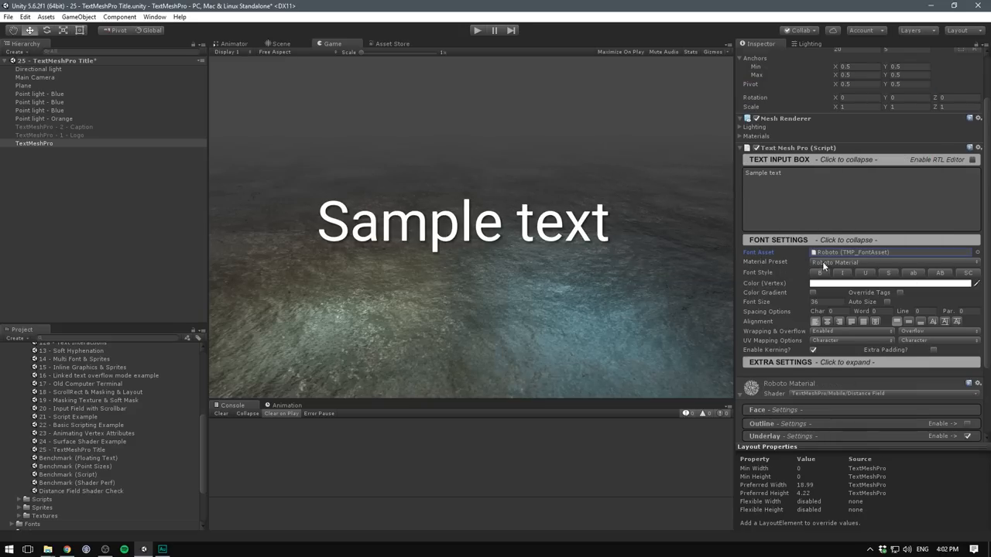
{"action": "mouse_move", "coordinate": [780, 270]}
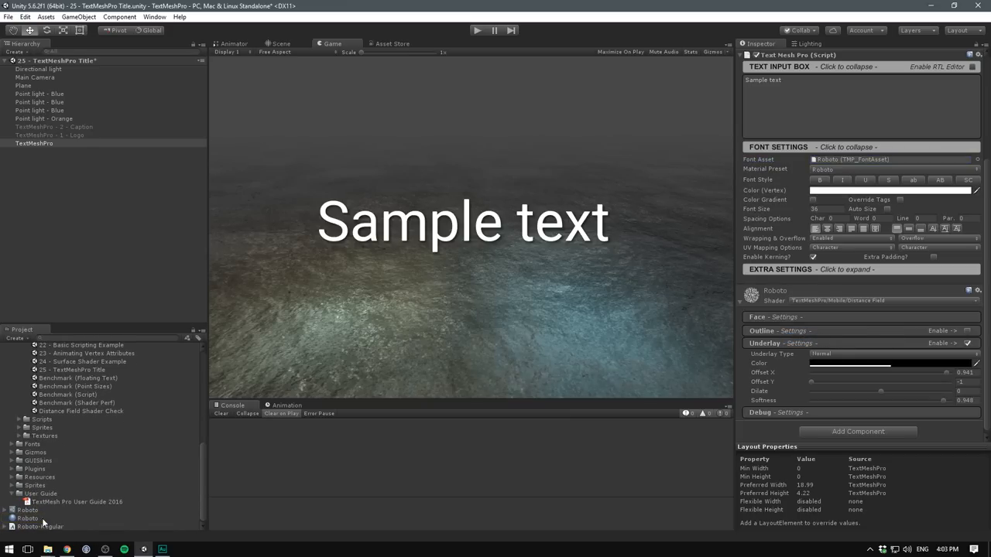
{"action": "mouse_move", "coordinate": [37, 521]}
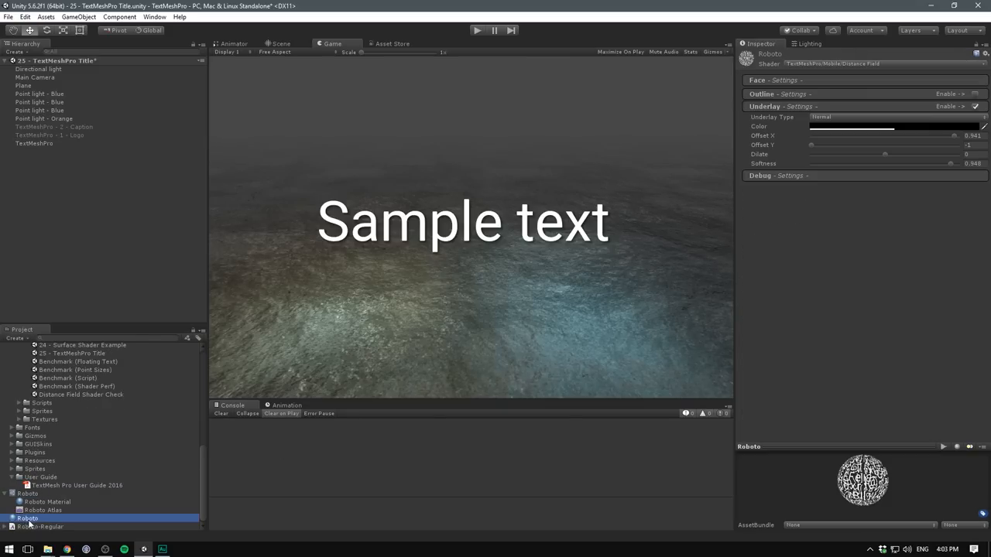
Rename the duplicated Roboto Material to 'Roboto - Cool'.
{"action": "left_click", "coordinate": [27, 519]}
{"action": "type", "text": " - Cool"}
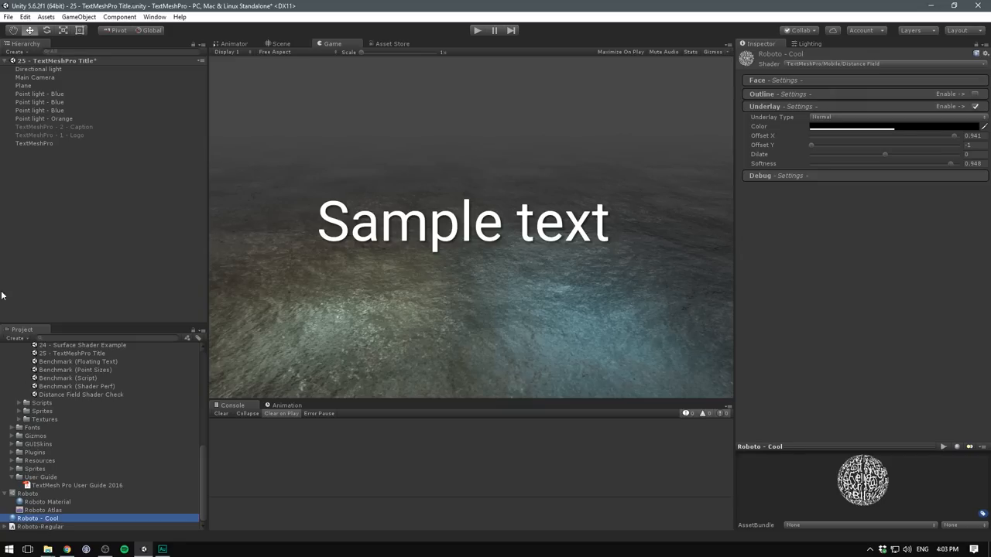
{"action": "left_click", "coordinate": [34, 144]}
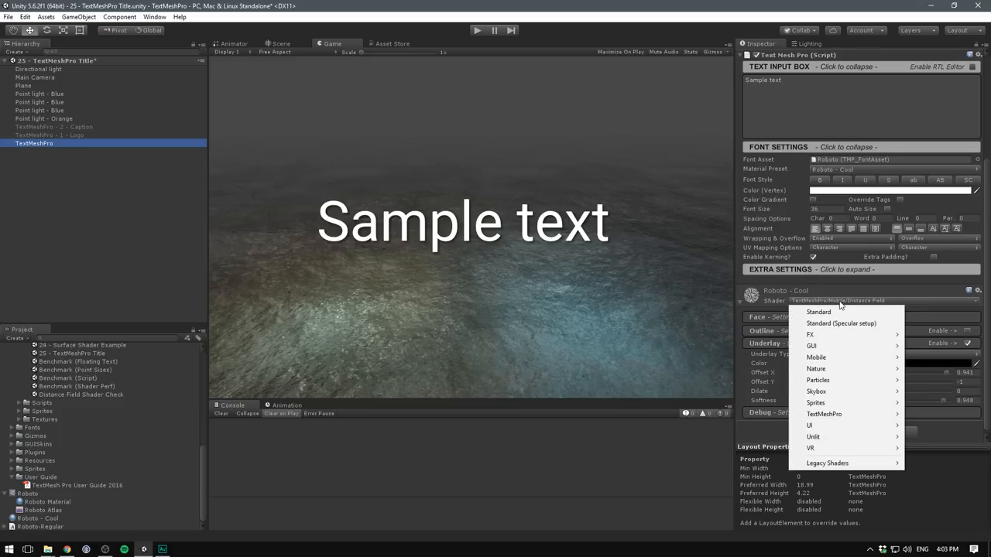
{"action": "mouse_move", "coordinate": [823, 414]}
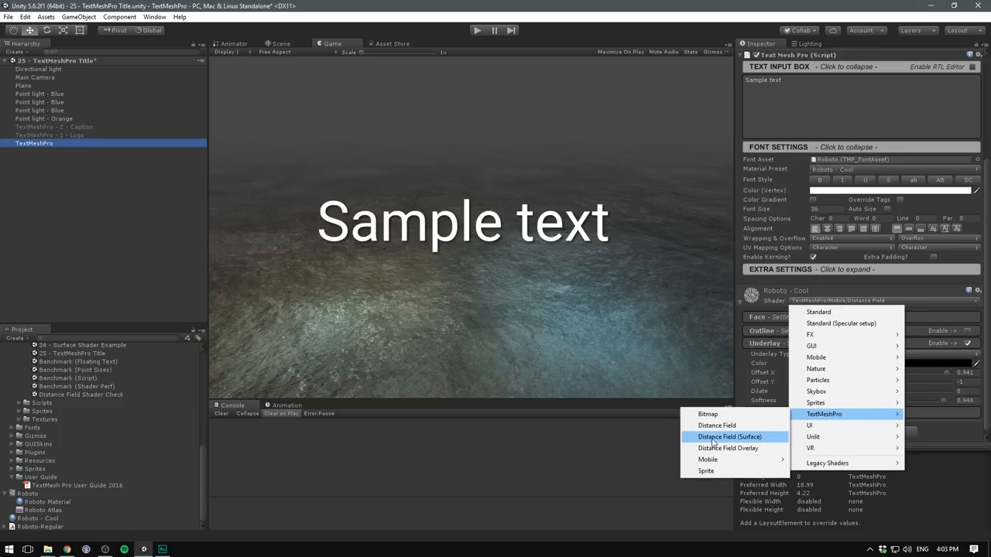
Give Roboto - Cool the TextMeshPro Distance Field (Surface) shader and select Point light - Orange.
{"action": "left_click", "coordinate": [737, 437]}
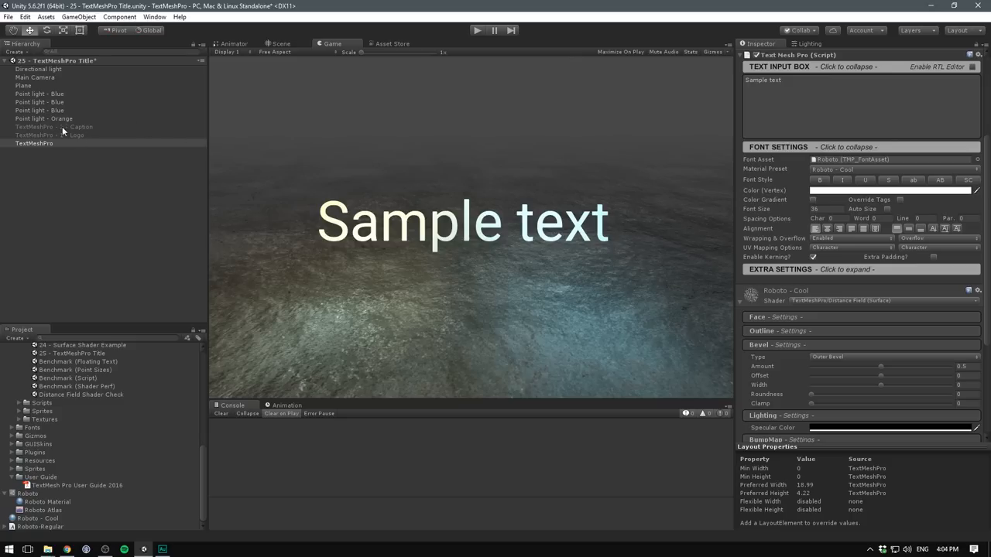
{"action": "left_click", "coordinate": [44, 118]}
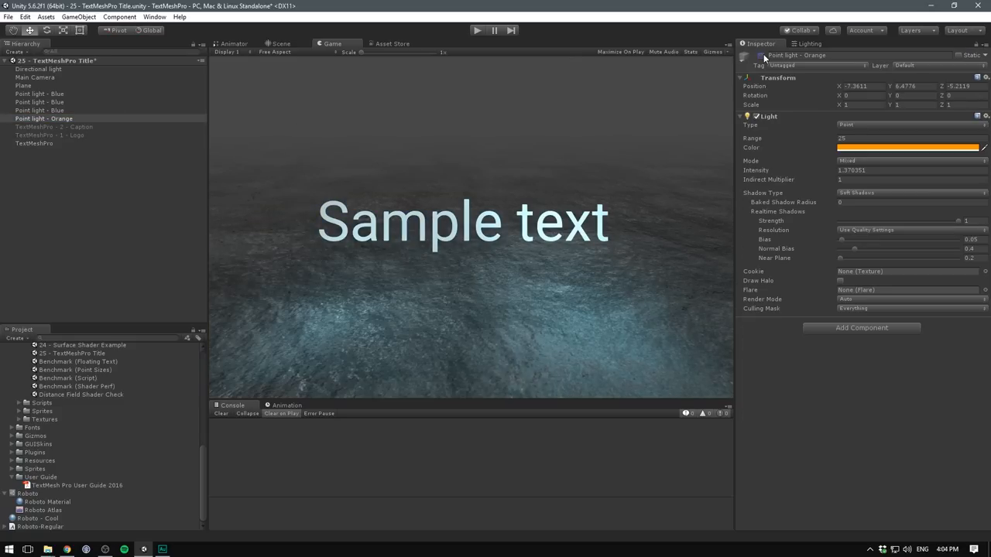
Enable Bold font style on Sample text in the Scene view and retype the text.
{"action": "left_click", "coordinate": [280, 44]}
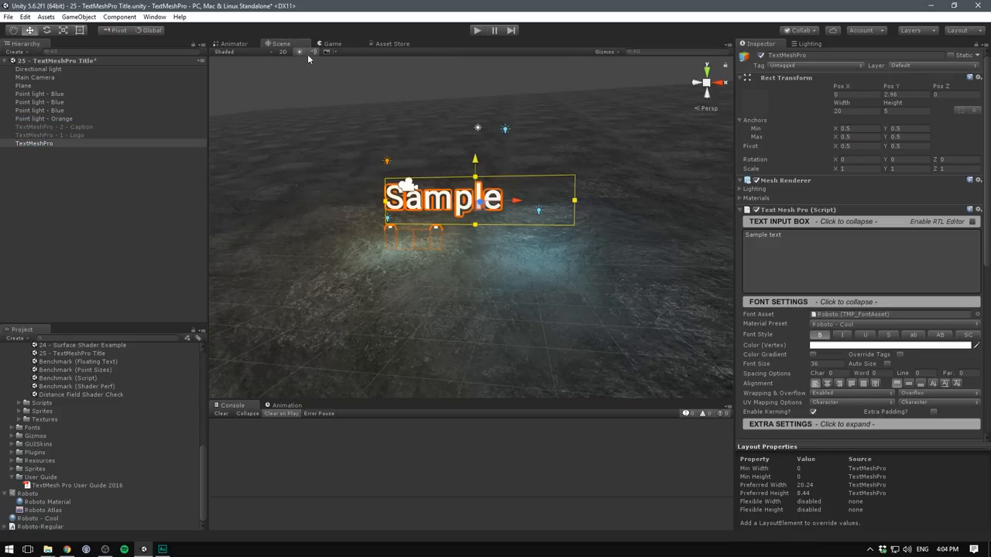
{"action": "type", "text": "text"}
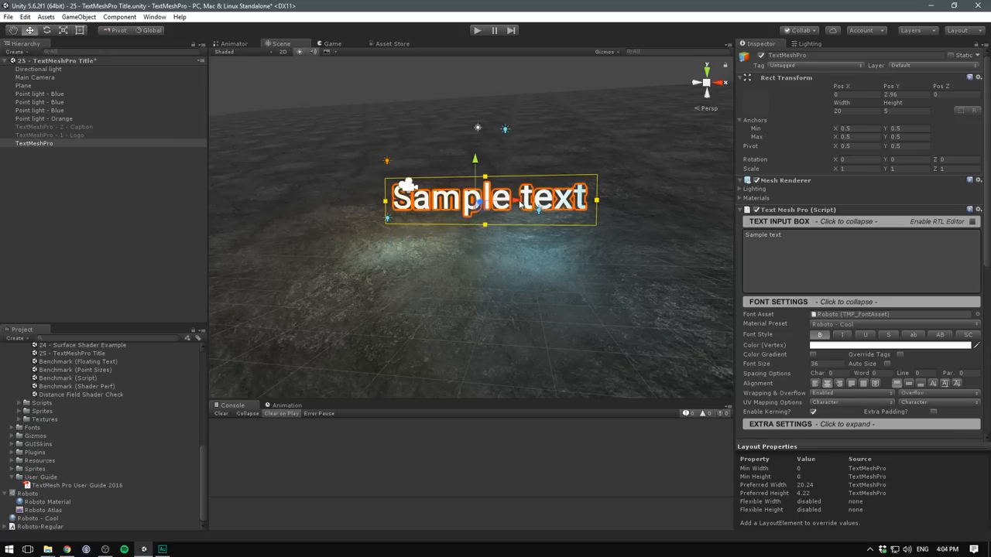
{"action": "left_click", "coordinate": [332, 44]}
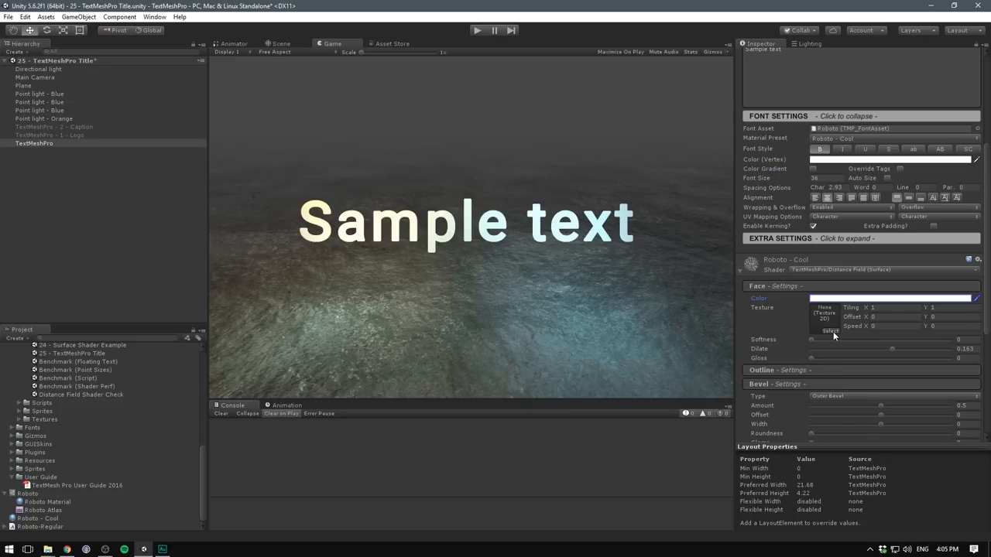
Apply the rock texture to the text face and set face Gloss to 0.856.
{"action": "left_click", "coordinate": [828, 318]}
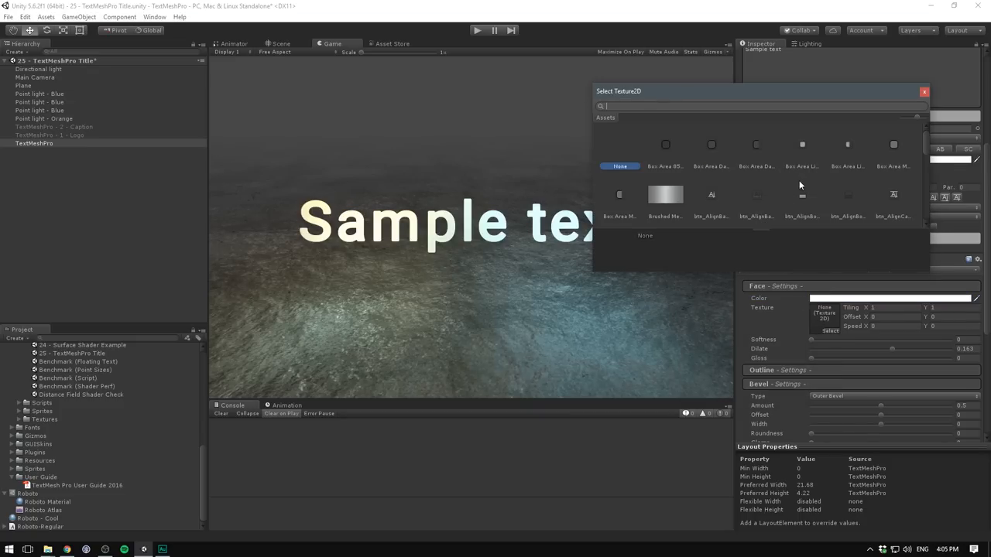
{"action": "scroll", "scroll_direction": "down", "scroll_amount": 3}
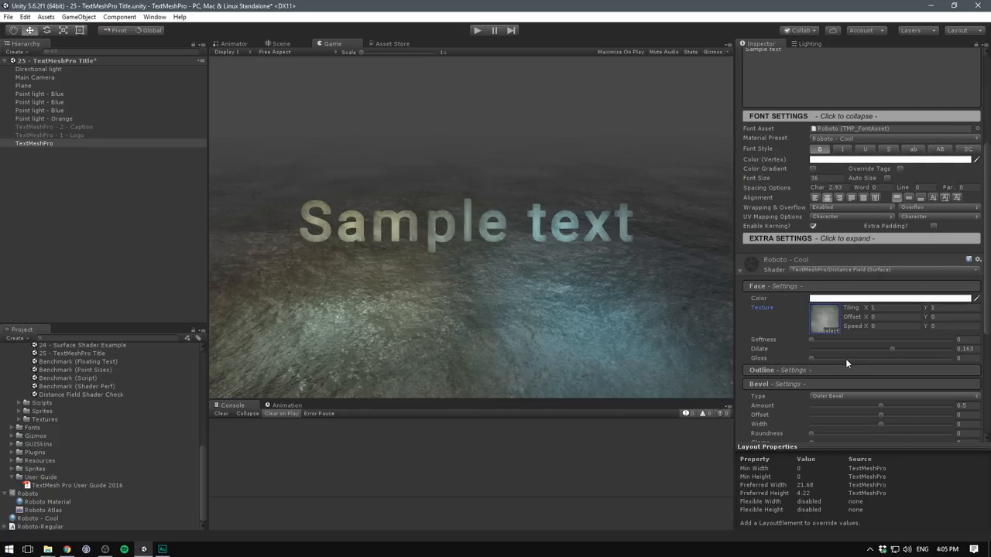
{"action": "left_click_drag", "start_coordinate": [812, 357], "coordinate": [930, 358]}
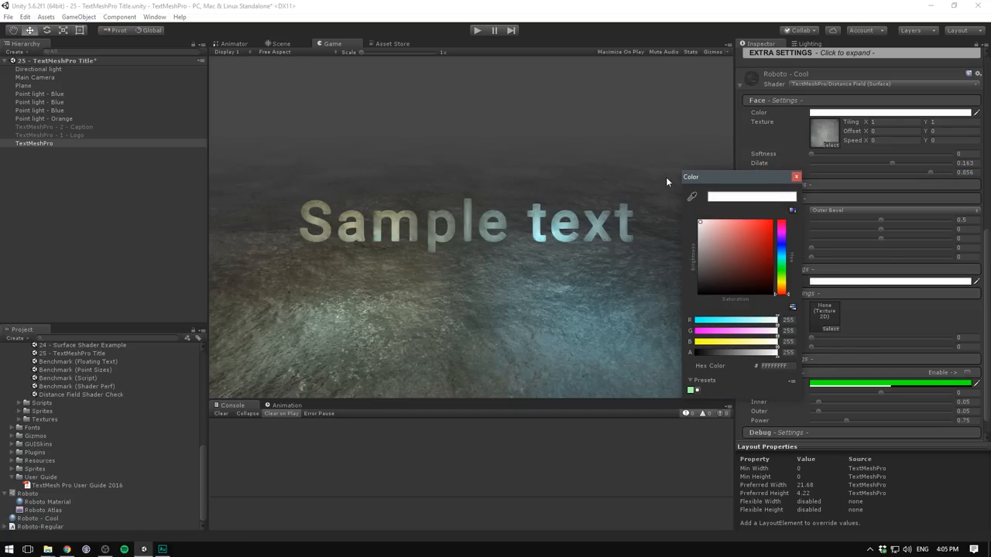
Set outline Thickness 0.344, Gloss 1, a rock texture, and colour 52CDFF.
{"action": "left_click", "coordinate": [796, 176]}
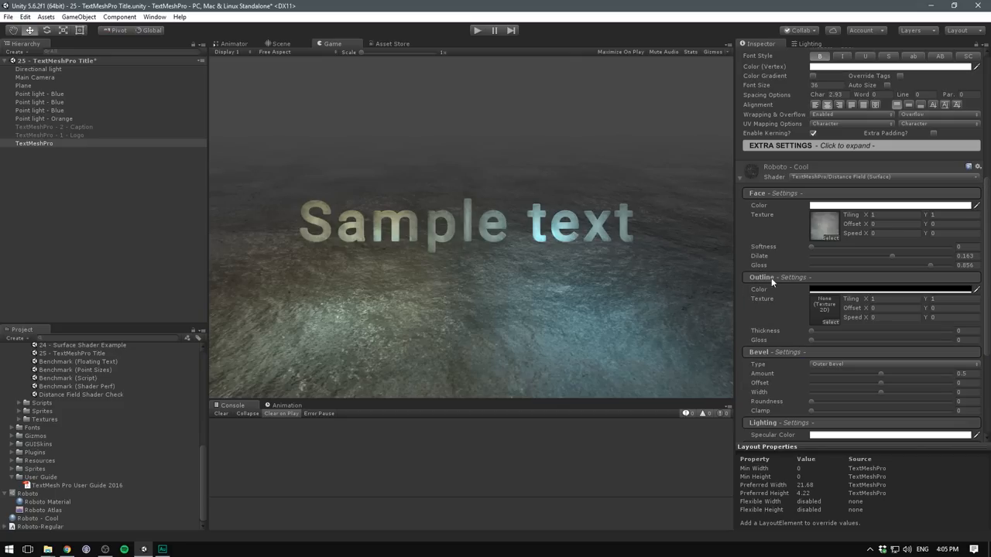
{"action": "left_click_drag", "start_coordinate": [811, 331], "coordinate": [822, 331]}
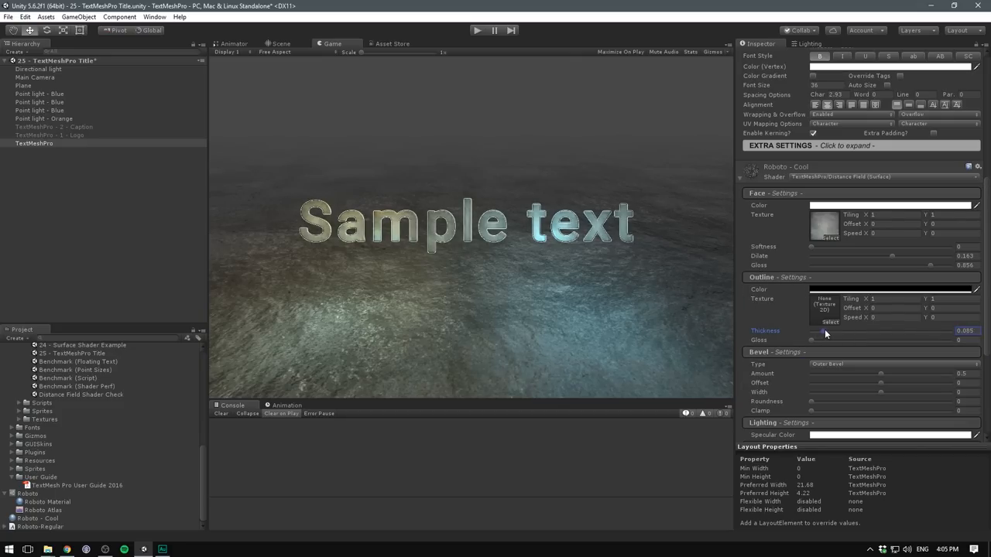
{"action": "left_click_drag", "start_coordinate": [828, 341], "coordinate": [896, 341]}
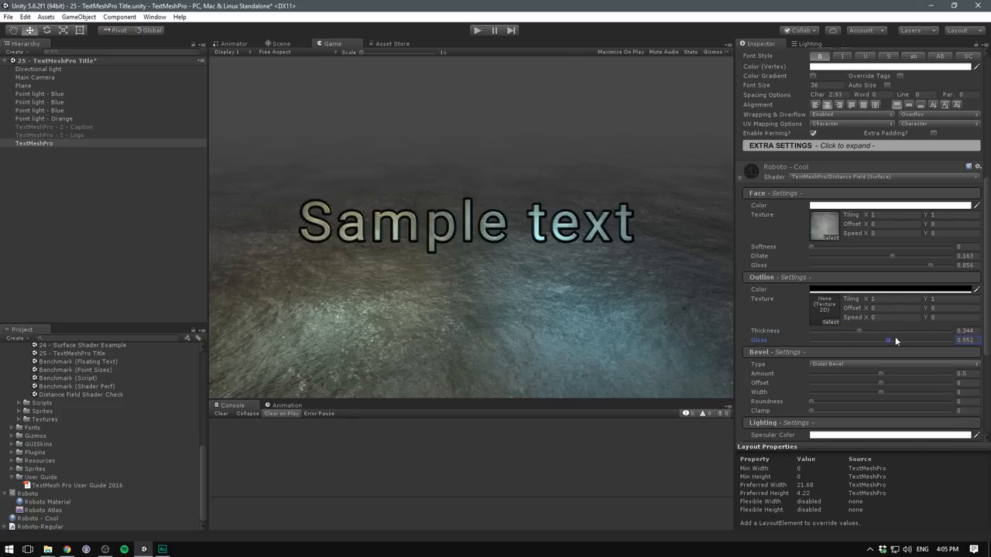
{"action": "left_click", "coordinate": [890, 289]}
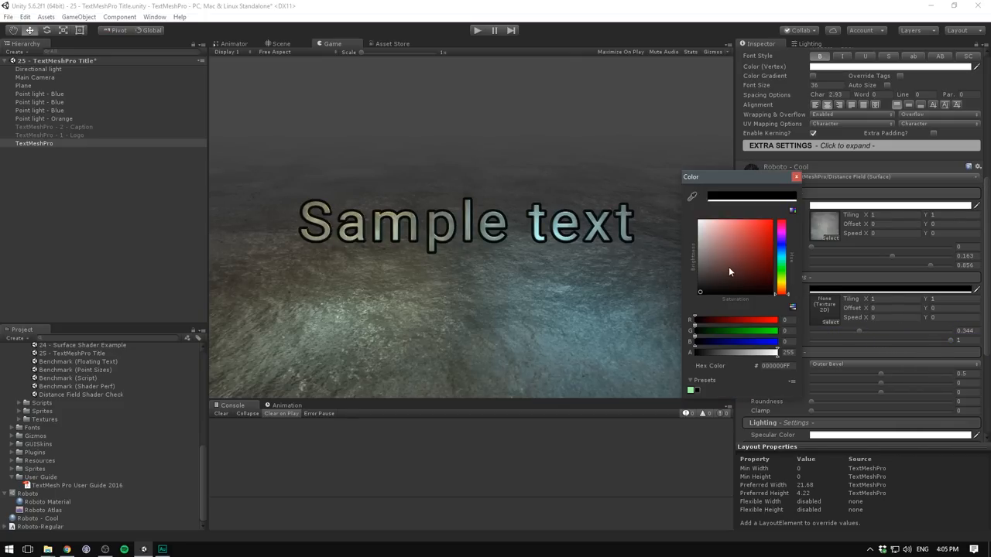
{"action": "left_click", "coordinate": [796, 176]}
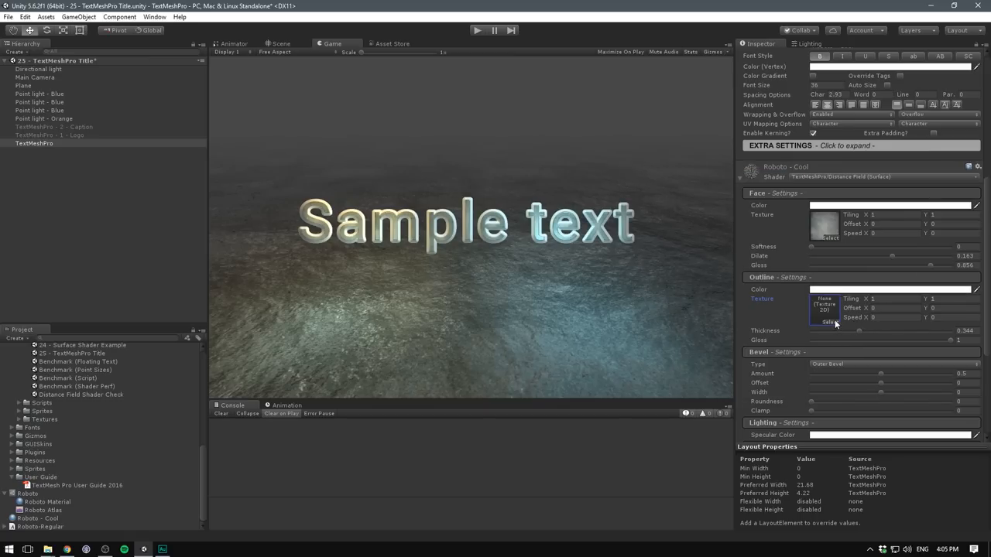
{"action": "left_click", "coordinate": [823, 308]}
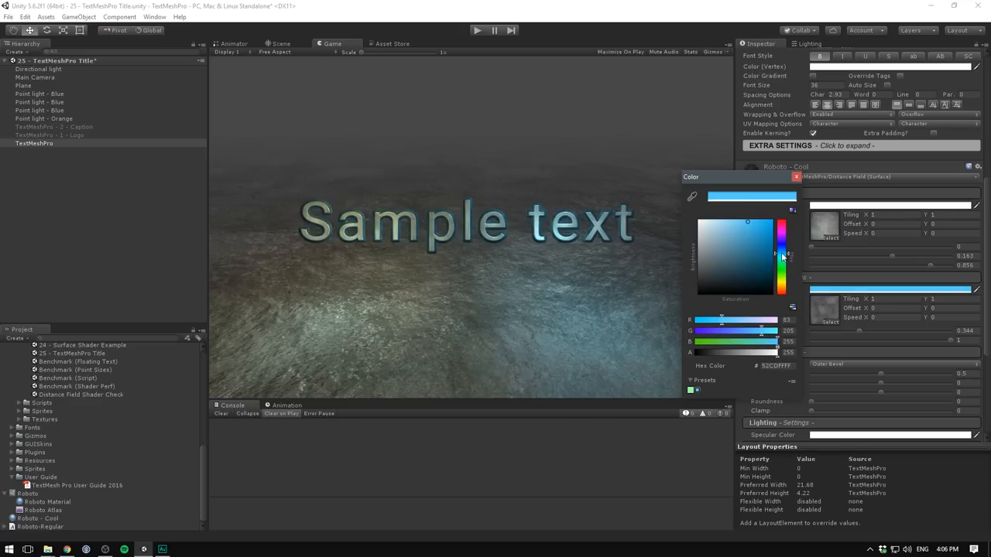
Confirm the light-blue outline and set bevel amount 0.626, offset 0.044, width 0.296, roundness 0.863.
{"action": "left_click", "coordinate": [796, 177]}
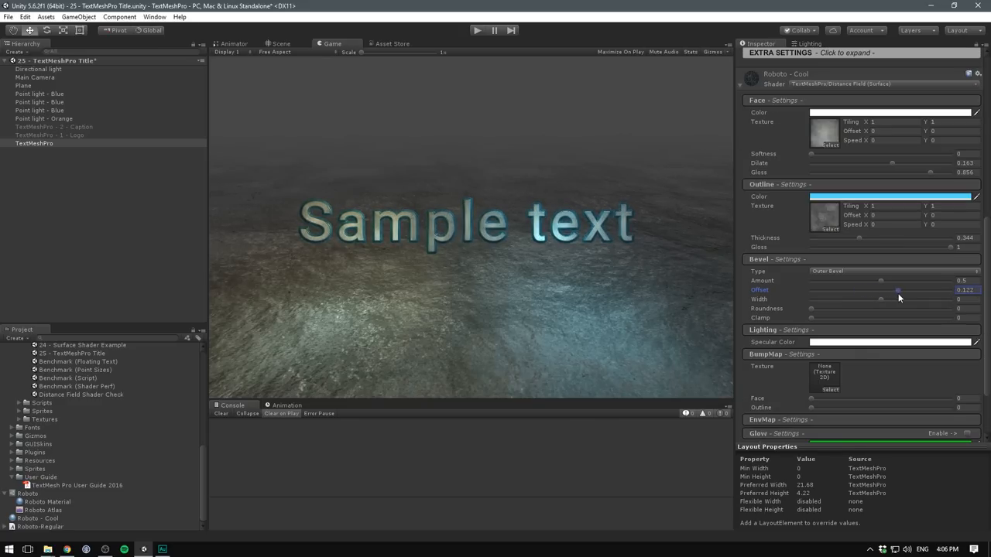
{"action": "left_click_drag", "start_coordinate": [898, 289], "coordinate": [902, 289]}
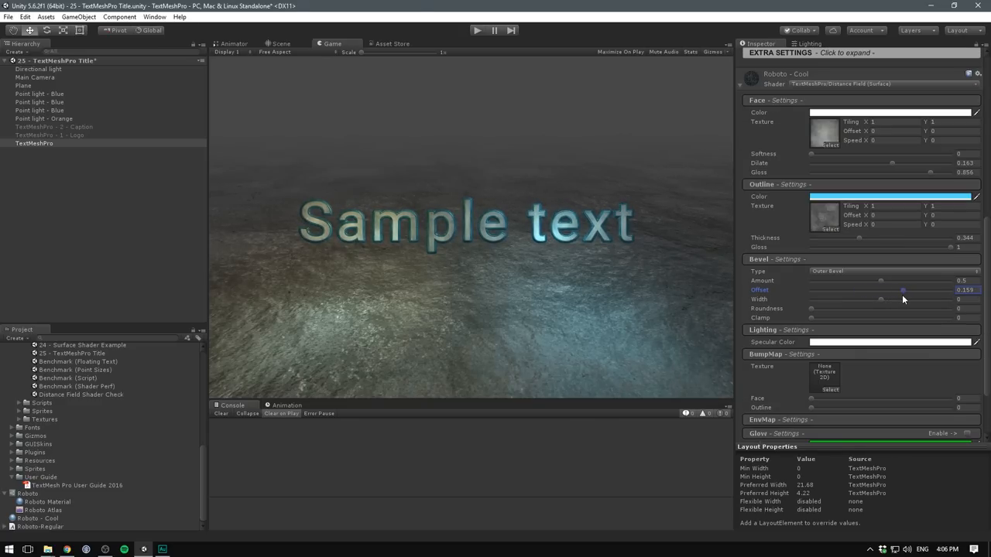
{"action": "left_click_drag", "start_coordinate": [902, 290], "coordinate": [880, 290]}
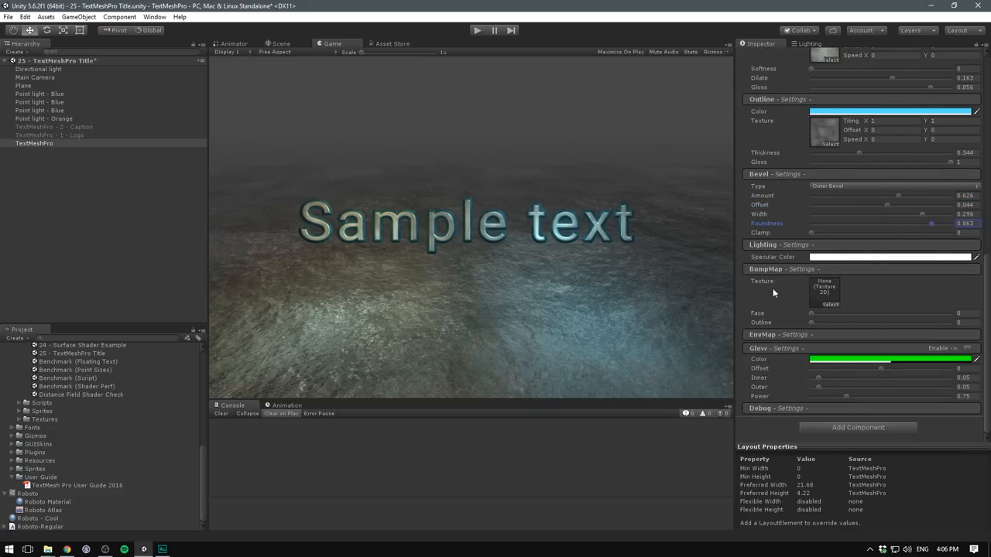
{"action": "mouse_move", "coordinate": [830, 308]}
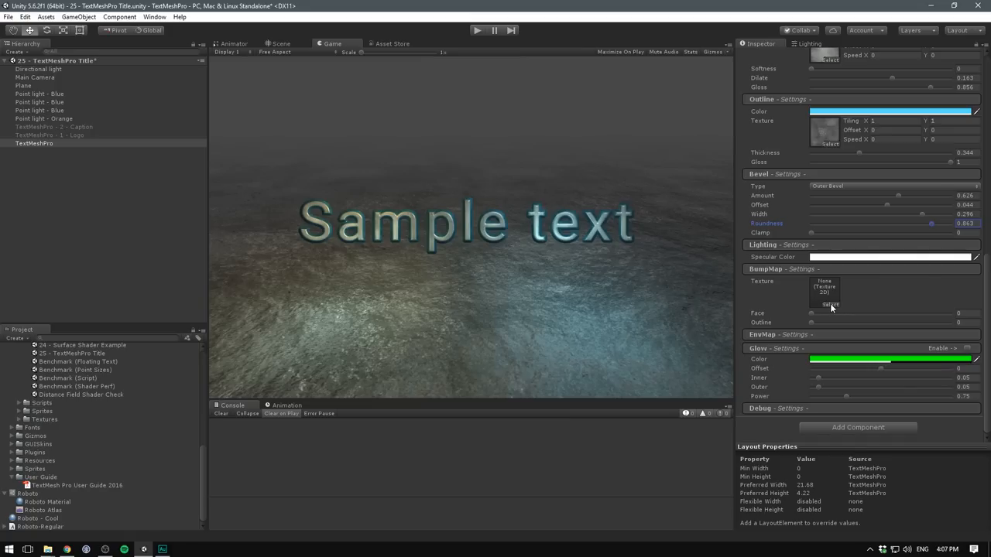
Assign a normal-map bump texture with Face 0.626 and Outline 0.293.
{"action": "left_click", "coordinate": [829, 305]}
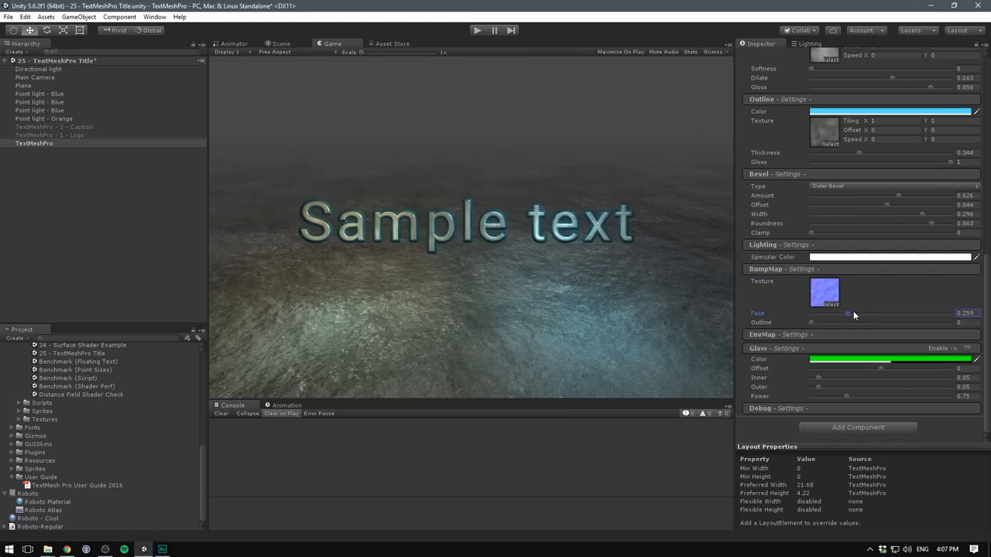
{"action": "left_click_drag", "start_coordinate": [847, 313], "coordinate": [898, 313]}
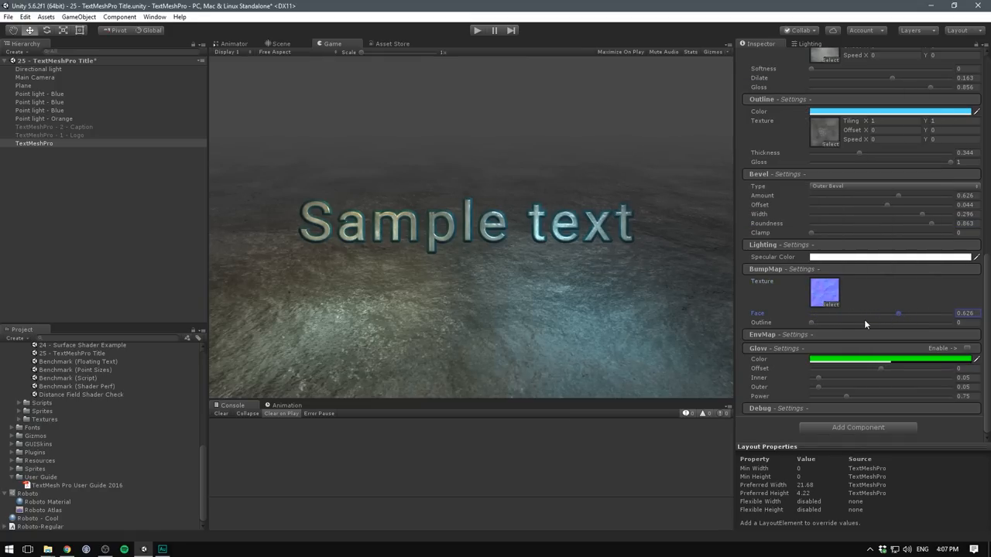
{"action": "left_click_drag", "start_coordinate": [811, 323], "coordinate": [851, 323]}
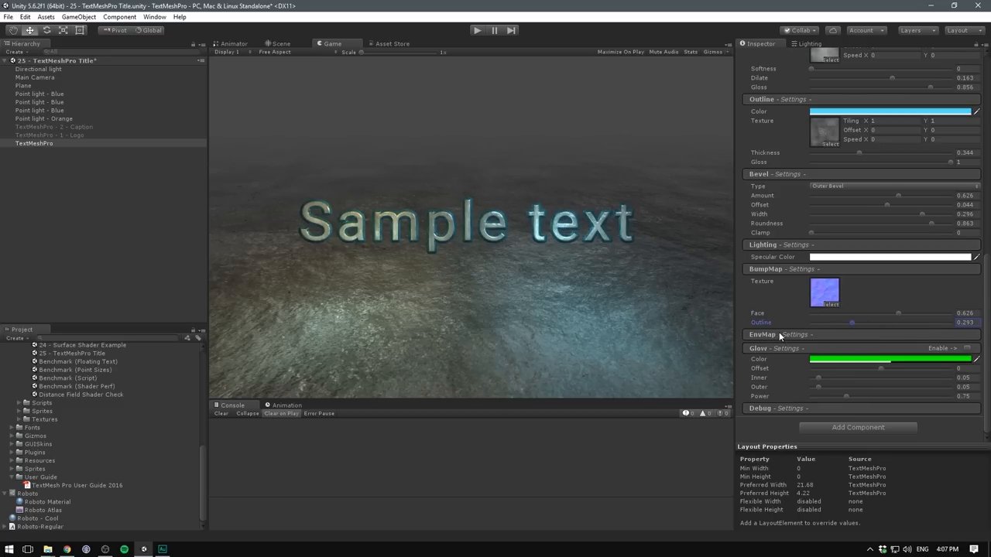
{"action": "left_click", "coordinate": [762, 335]}
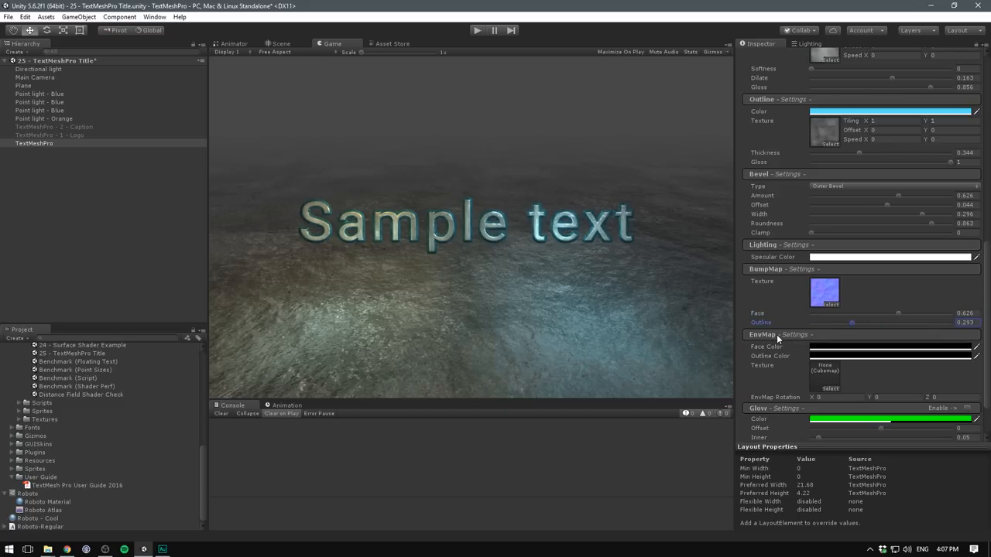
Enable Glow and adjust the glow colour in the colour picker.
{"action": "left_click", "coordinate": [966, 348]}
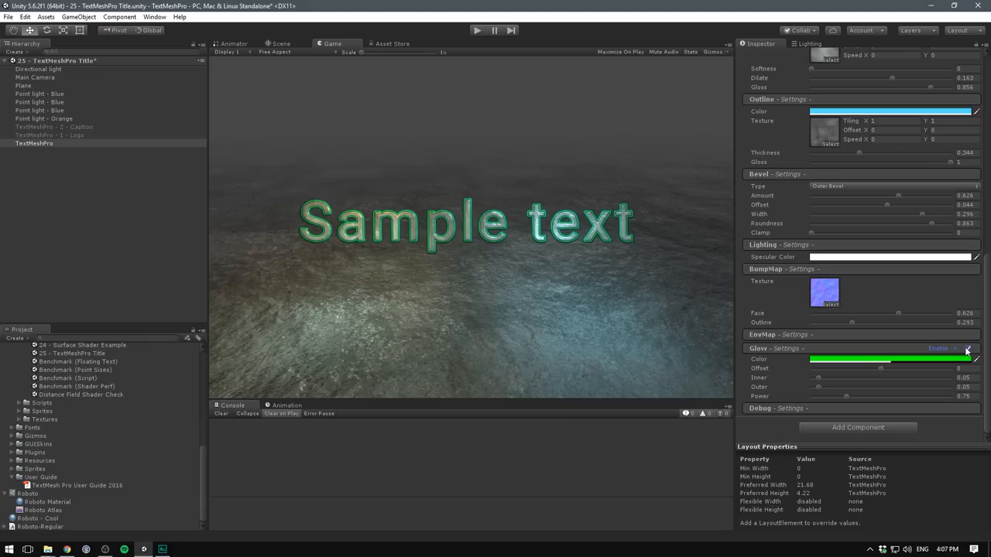
{"action": "left_click", "coordinate": [890, 358]}
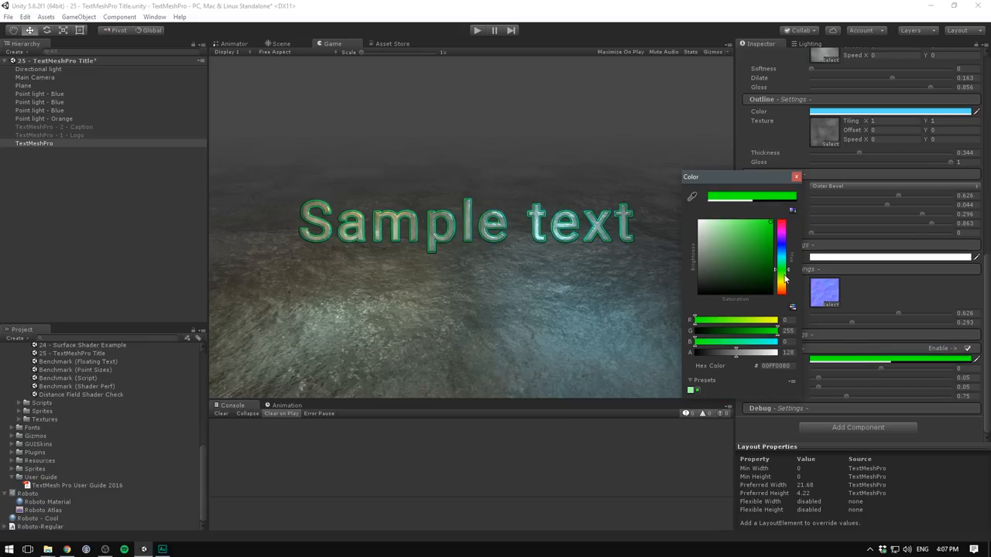
{"action": "left_click", "coordinate": [796, 176]}
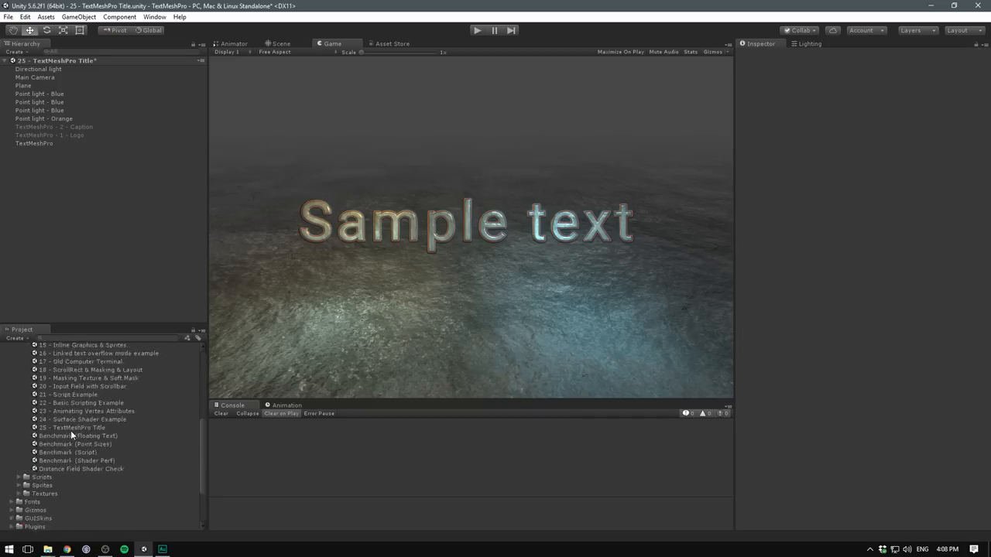
Locate the TextMeshPro User Guide 2016 in the Project panel and view the lit rocky Sample text in the scene.
{"action": "scroll", "scroll_direction": "down", "scroll_amount": 3}
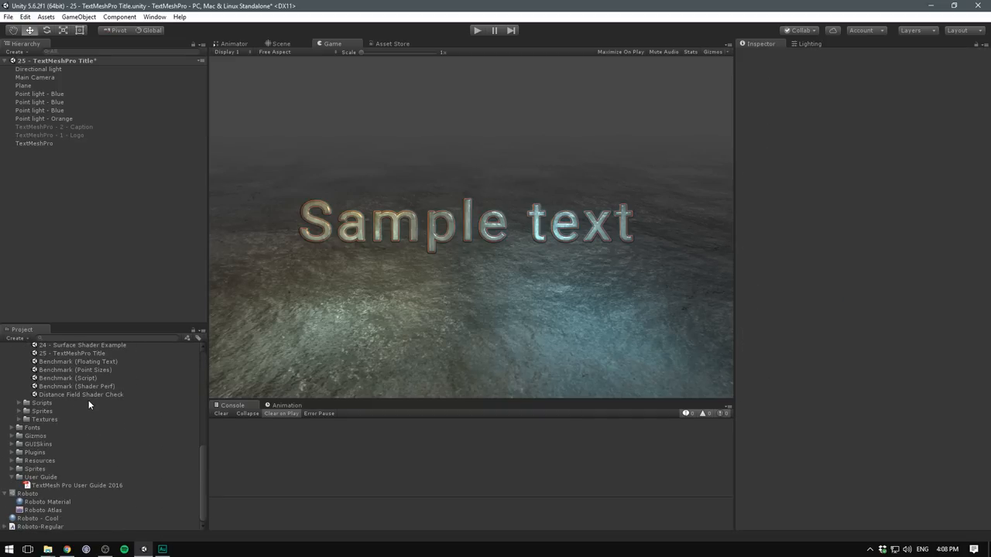
{"action": "left_click", "coordinate": [76, 485]}
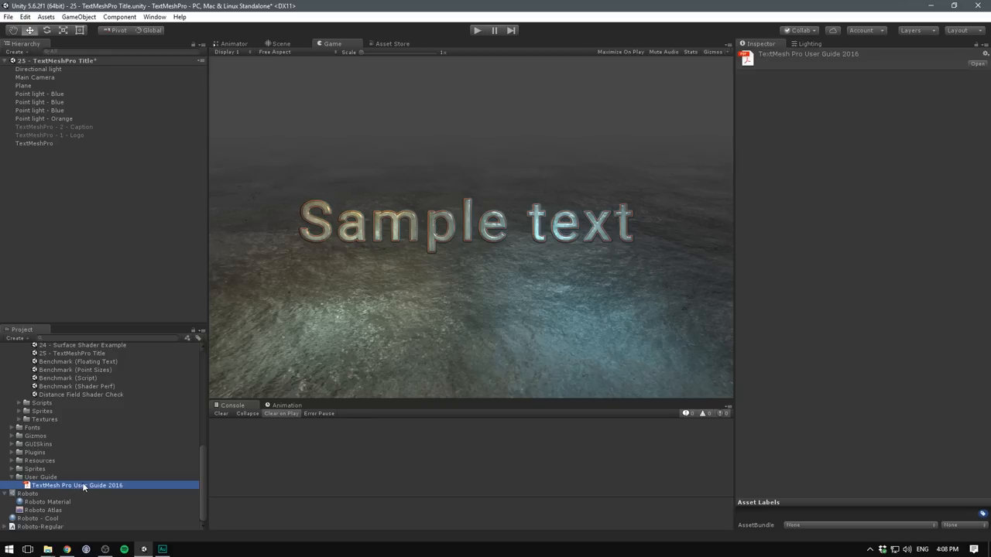
{"action": "left_click", "coordinate": [281, 44]}
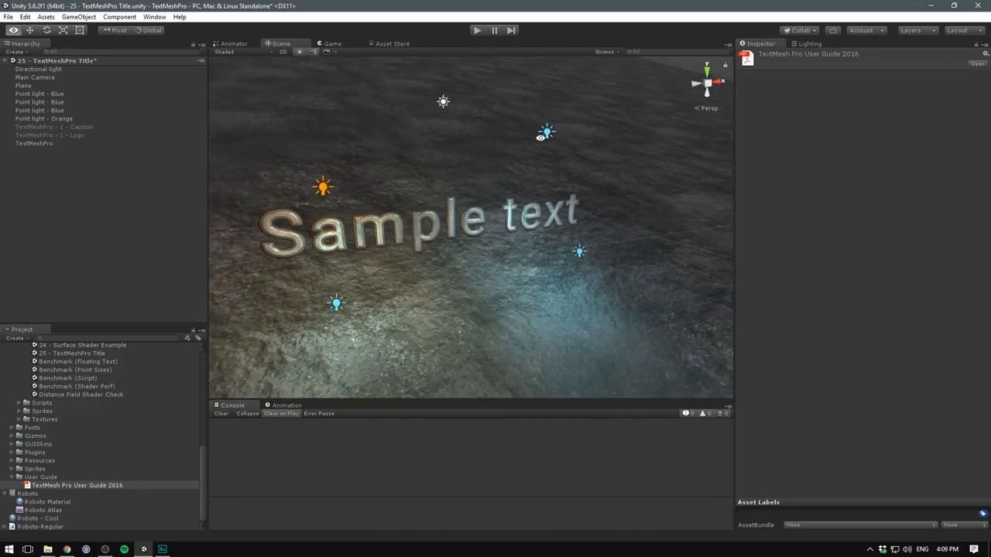